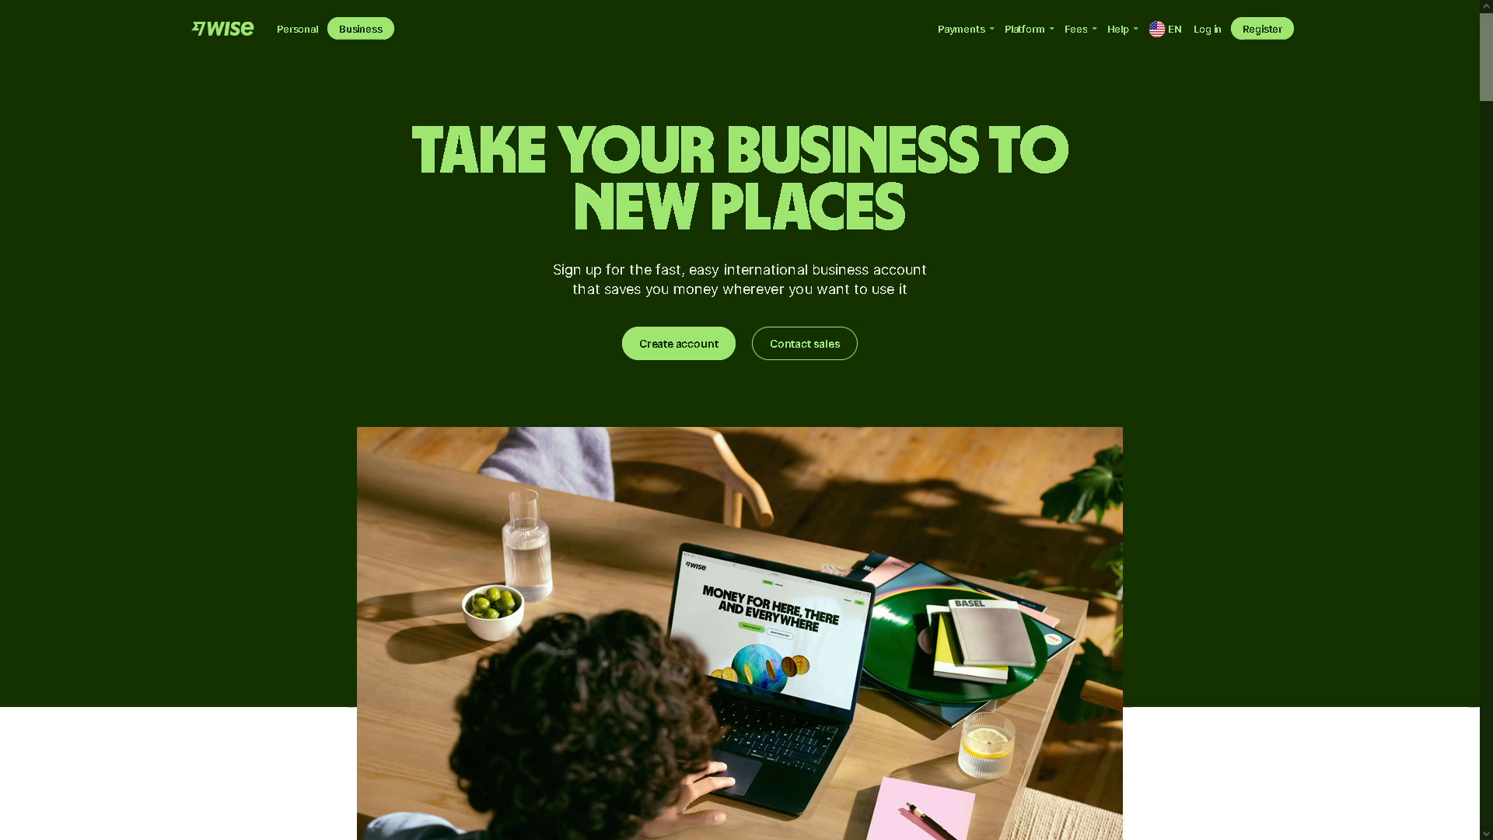
Go from the business homepage to Wise's Personal site and bring up the Log in page.
{"action": "left_click", "coordinate": [313, 28]}
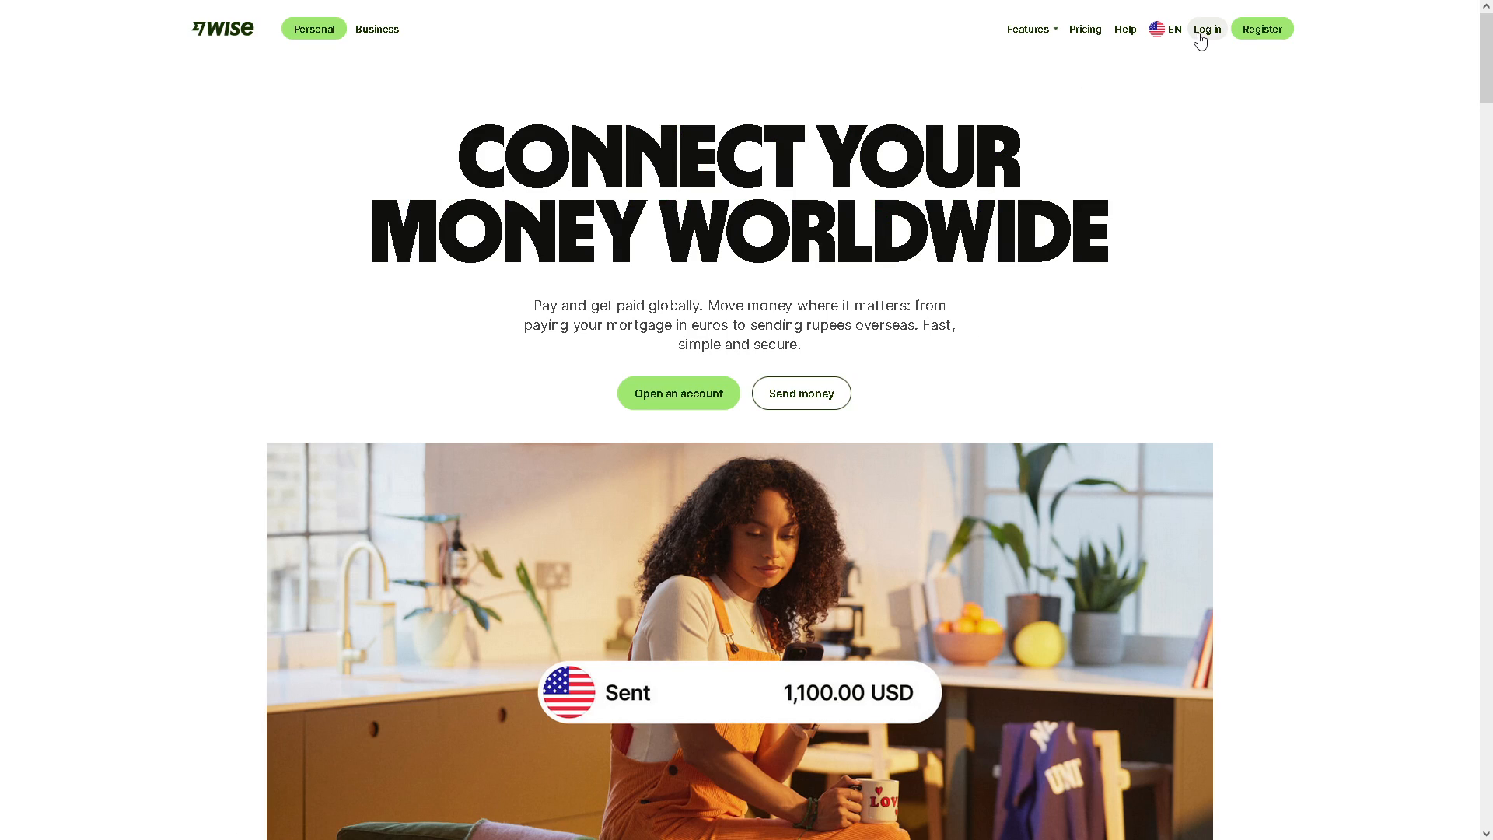
{"action": "left_click", "coordinate": [1204, 28]}
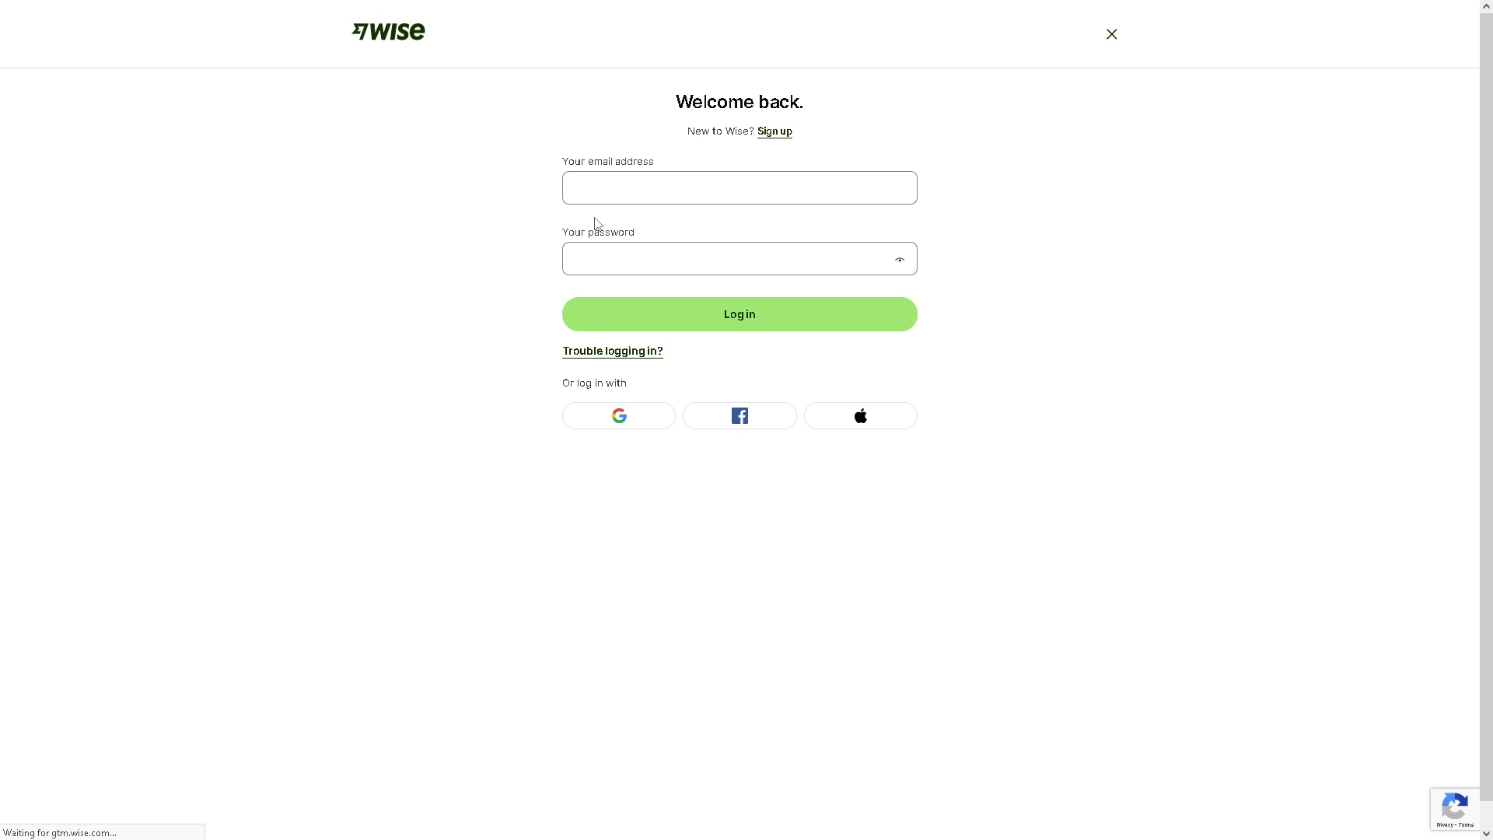
{"action": "mouse_move", "coordinate": [602, 212]}
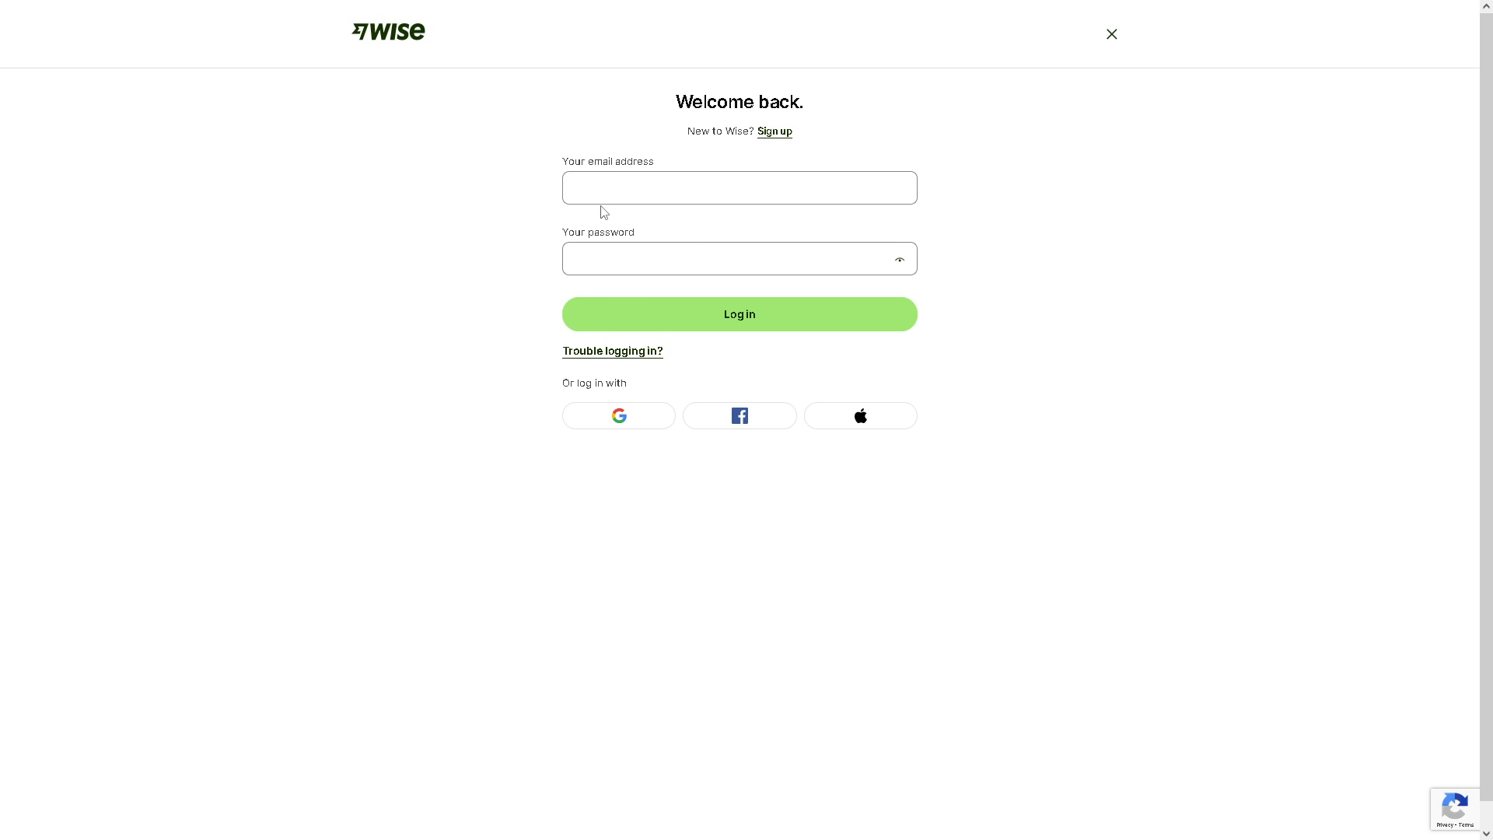
{"action": "mouse_move", "coordinate": [773, 130]}
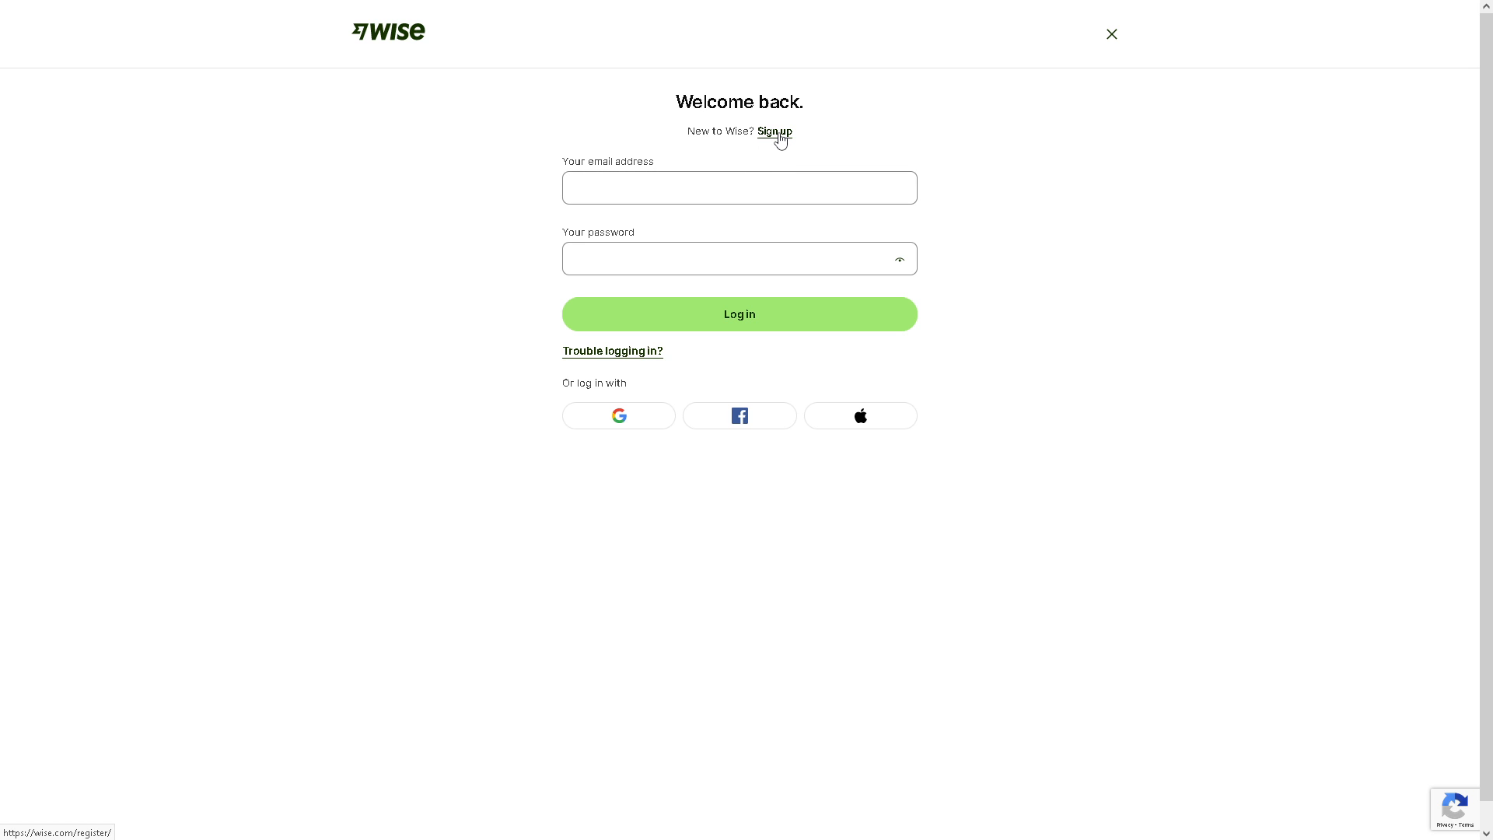
Switch to the Sign up page and place the cursor in its empty email address field.
{"action": "left_click", "coordinate": [775, 130]}
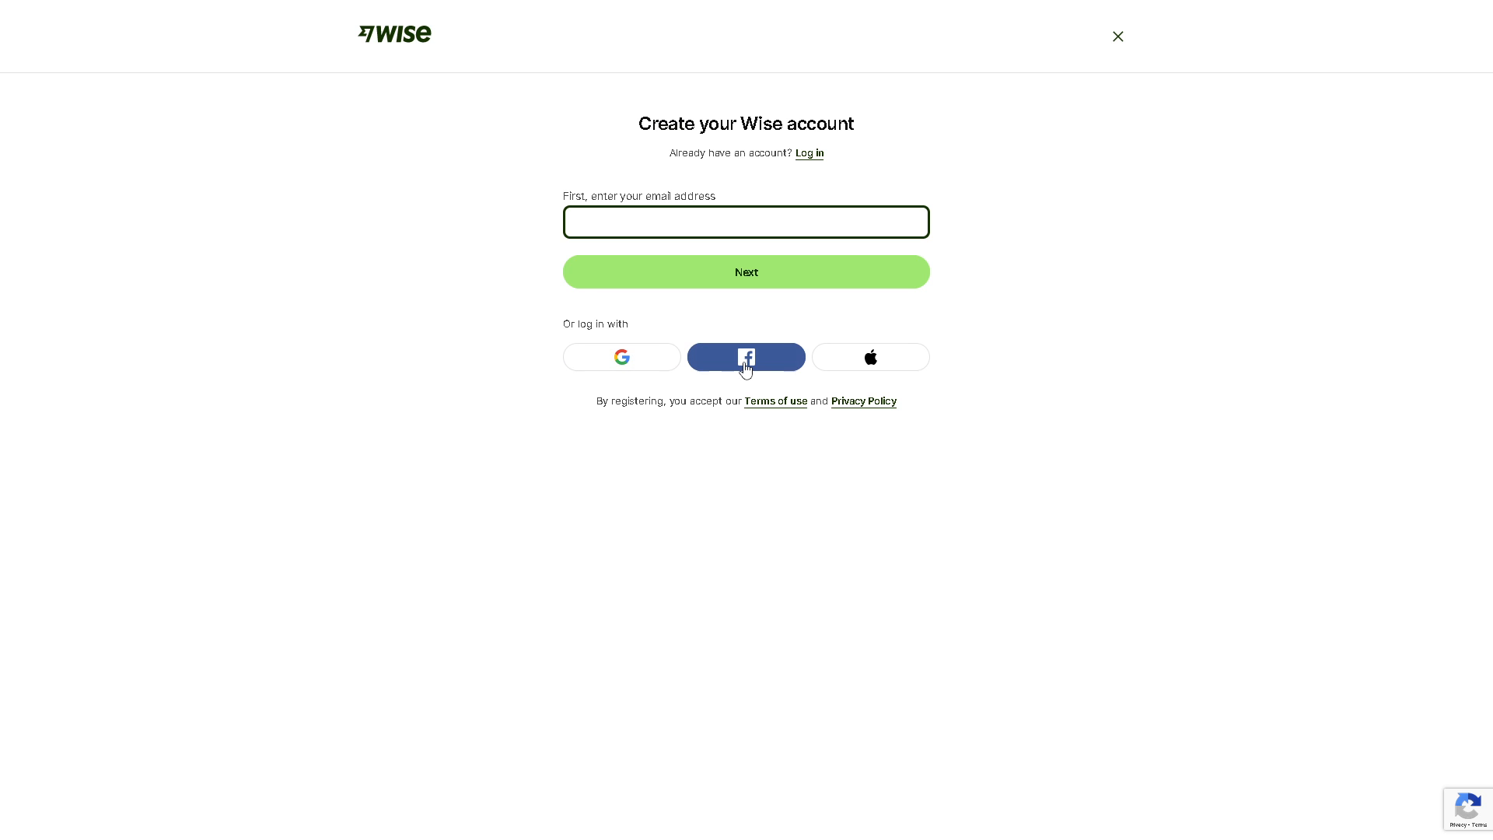
{"action": "mouse_move", "coordinate": [869, 356]}
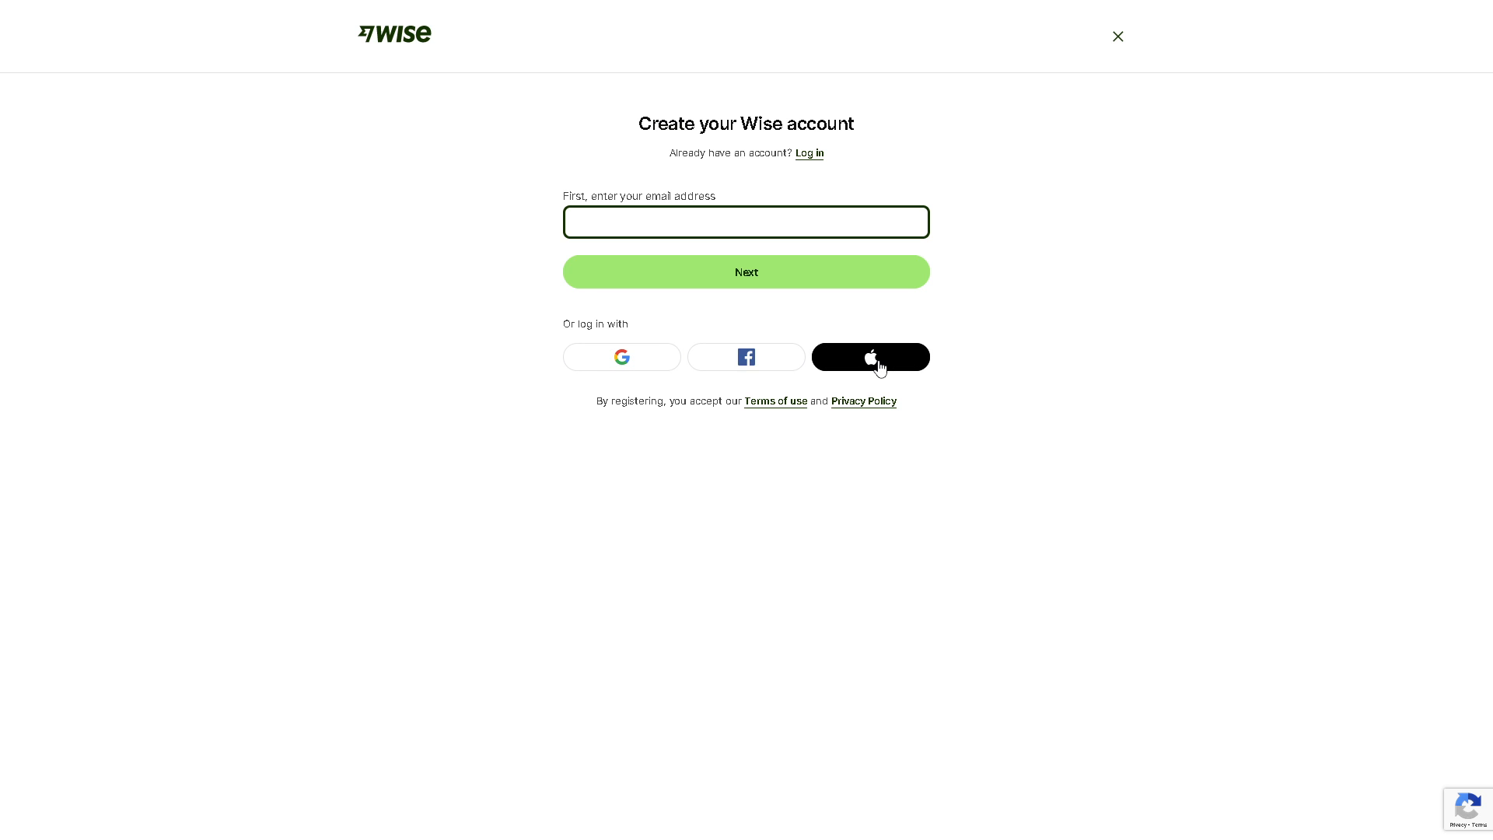
{"action": "left_click", "coordinate": [745, 222]}
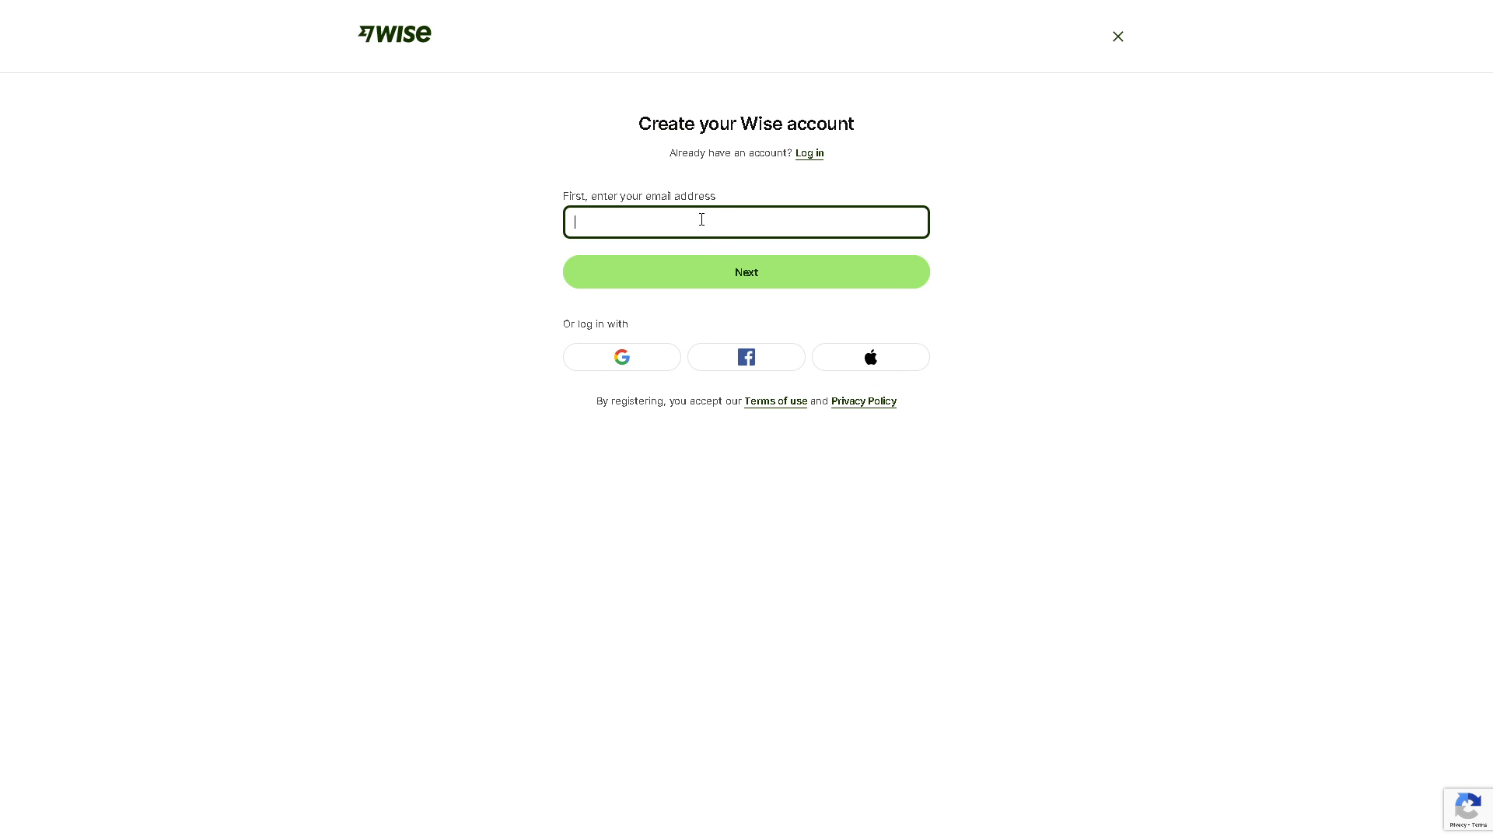
{"action": "mouse_move", "coordinate": [867, 356]}
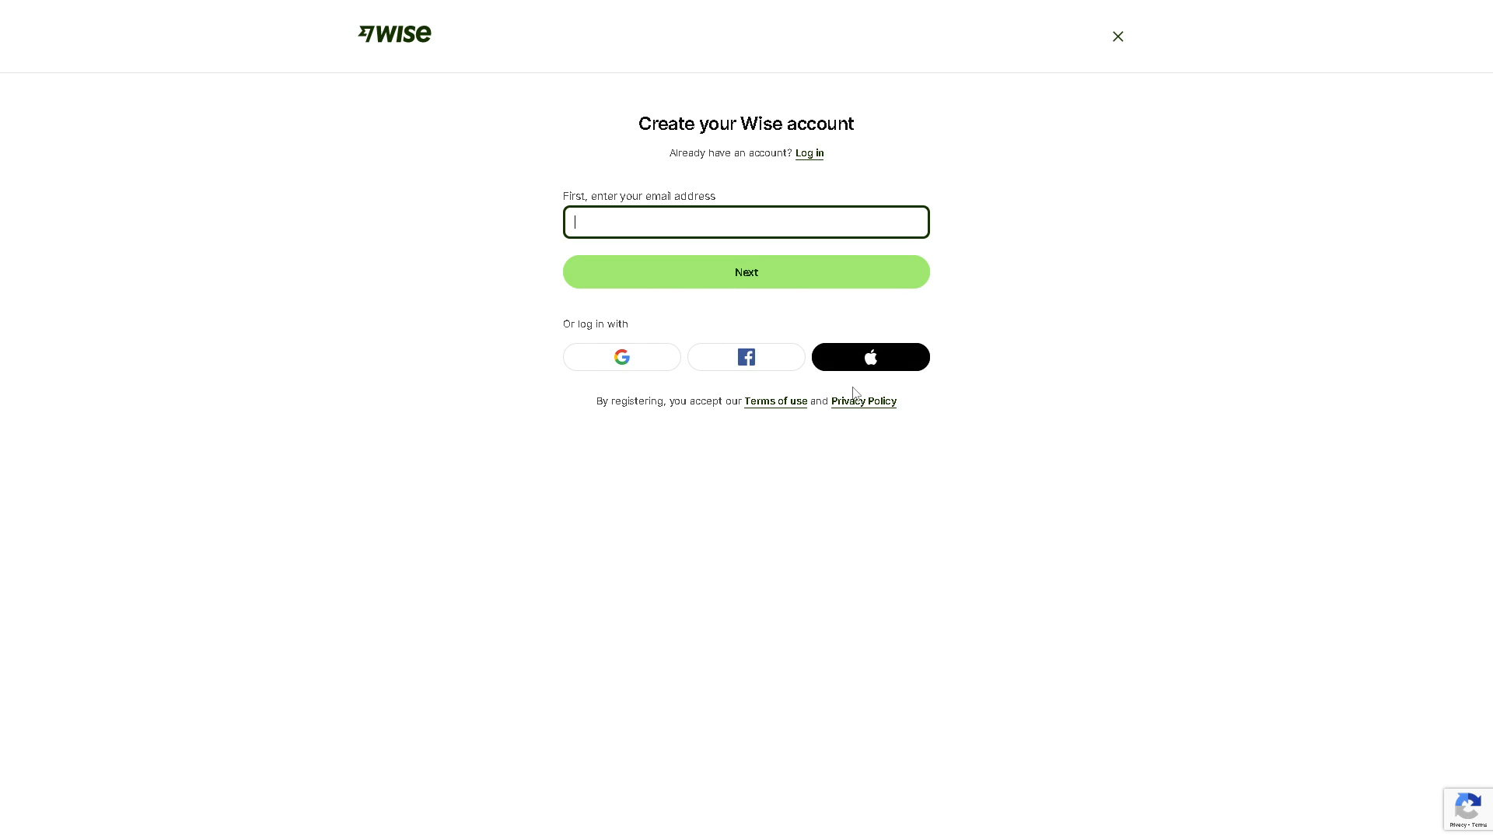
{"action": "mouse_move", "coordinate": [853, 393]}
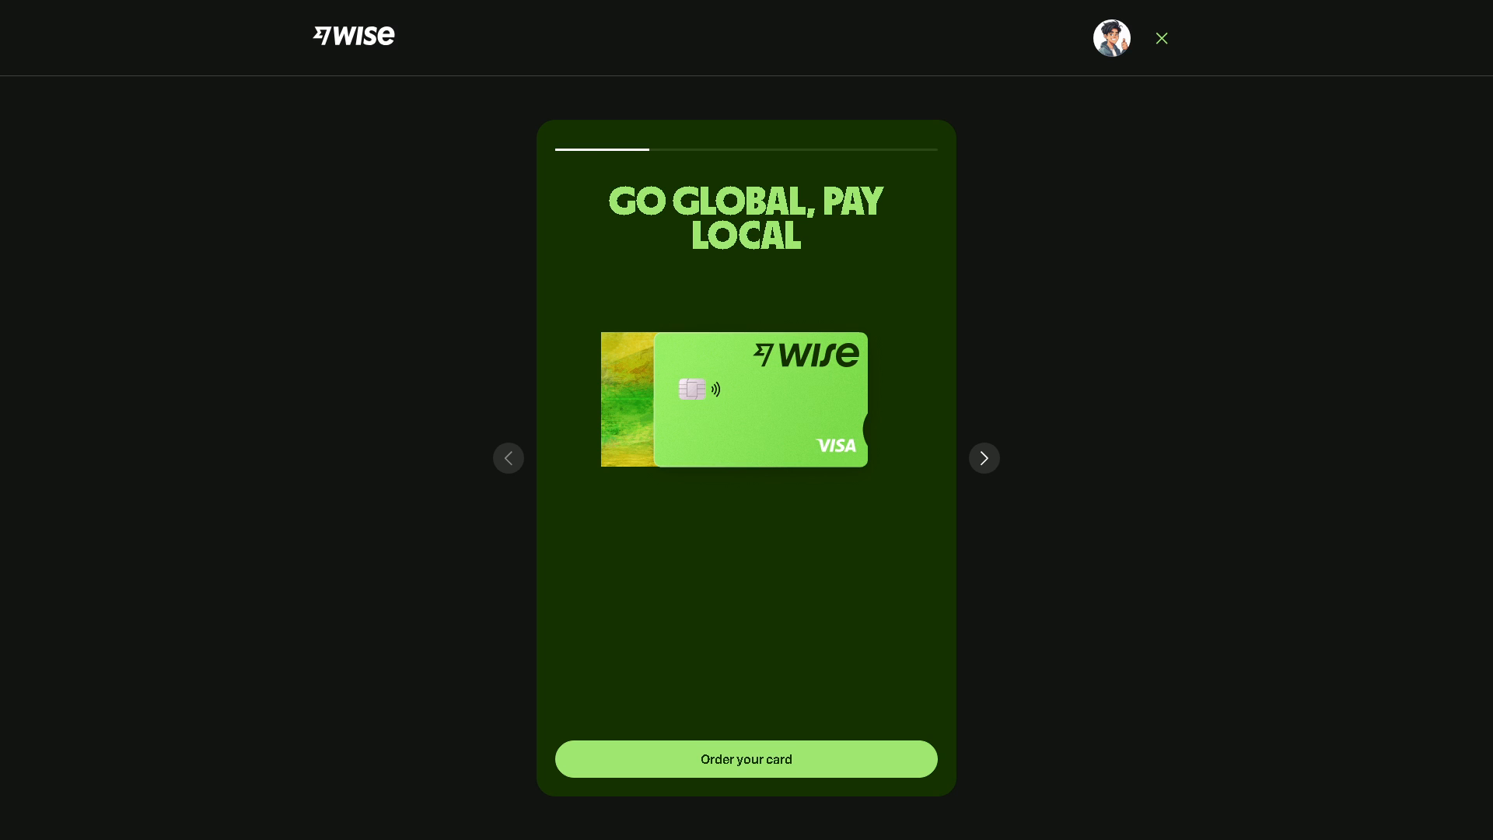
Step through the Stay in Control, spending tracking and mobile wallet slides, then close the card tour.
{"action": "left_click", "coordinate": [983, 457]}
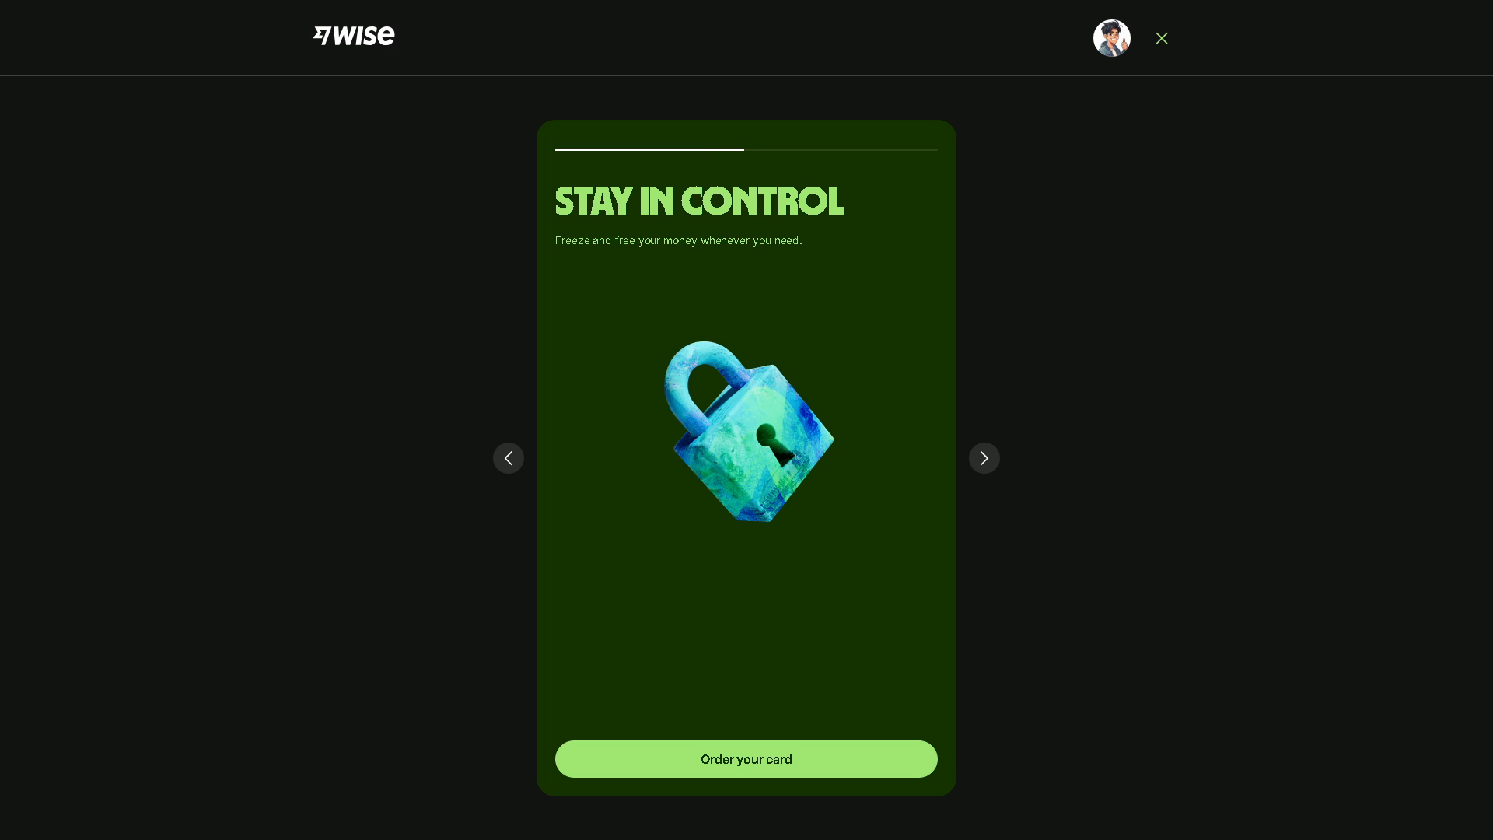
{"action": "left_click", "coordinate": [983, 457]}
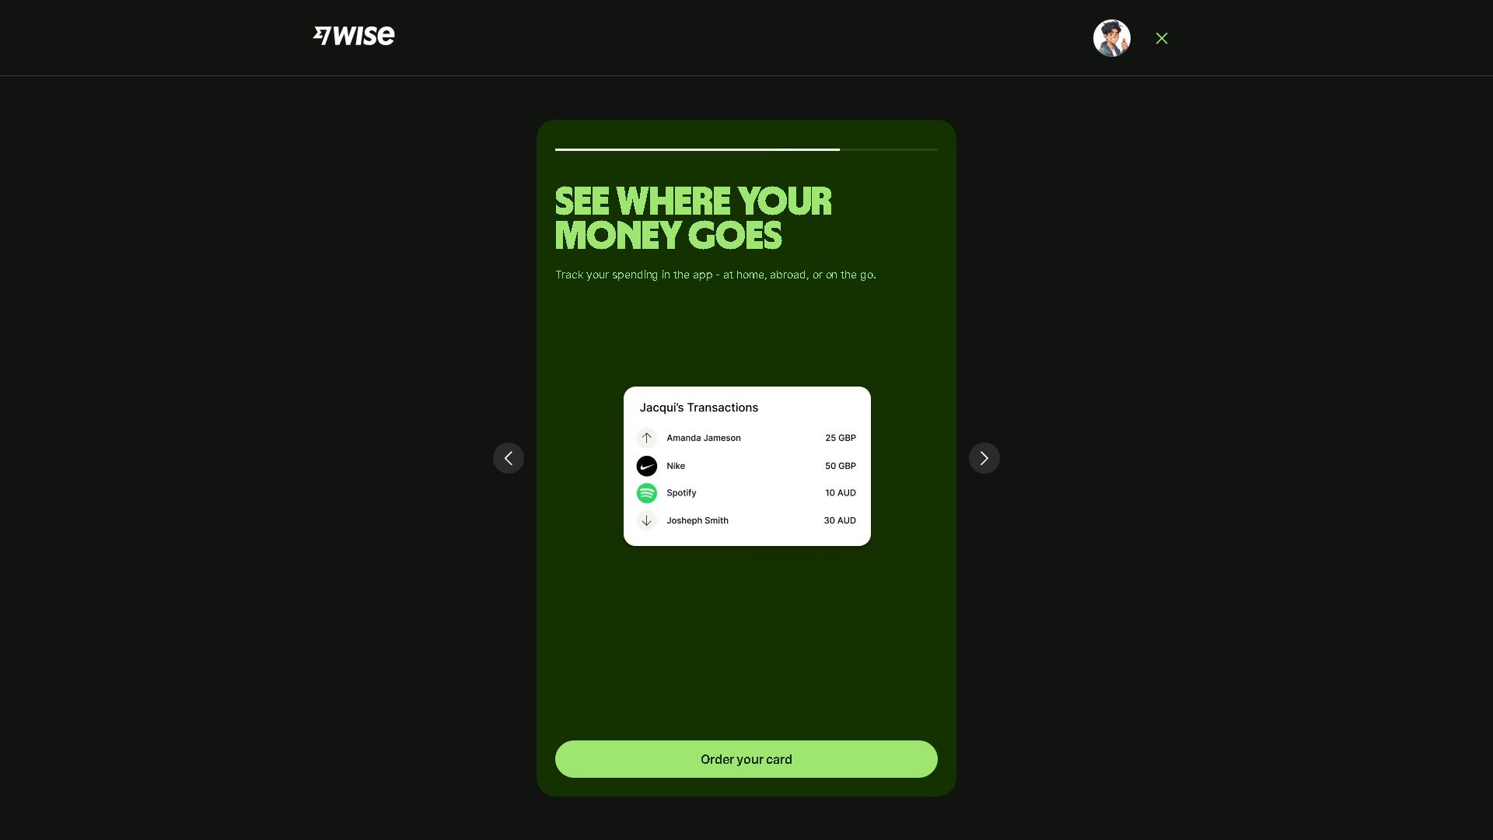
{"action": "left_click", "coordinate": [985, 458]}
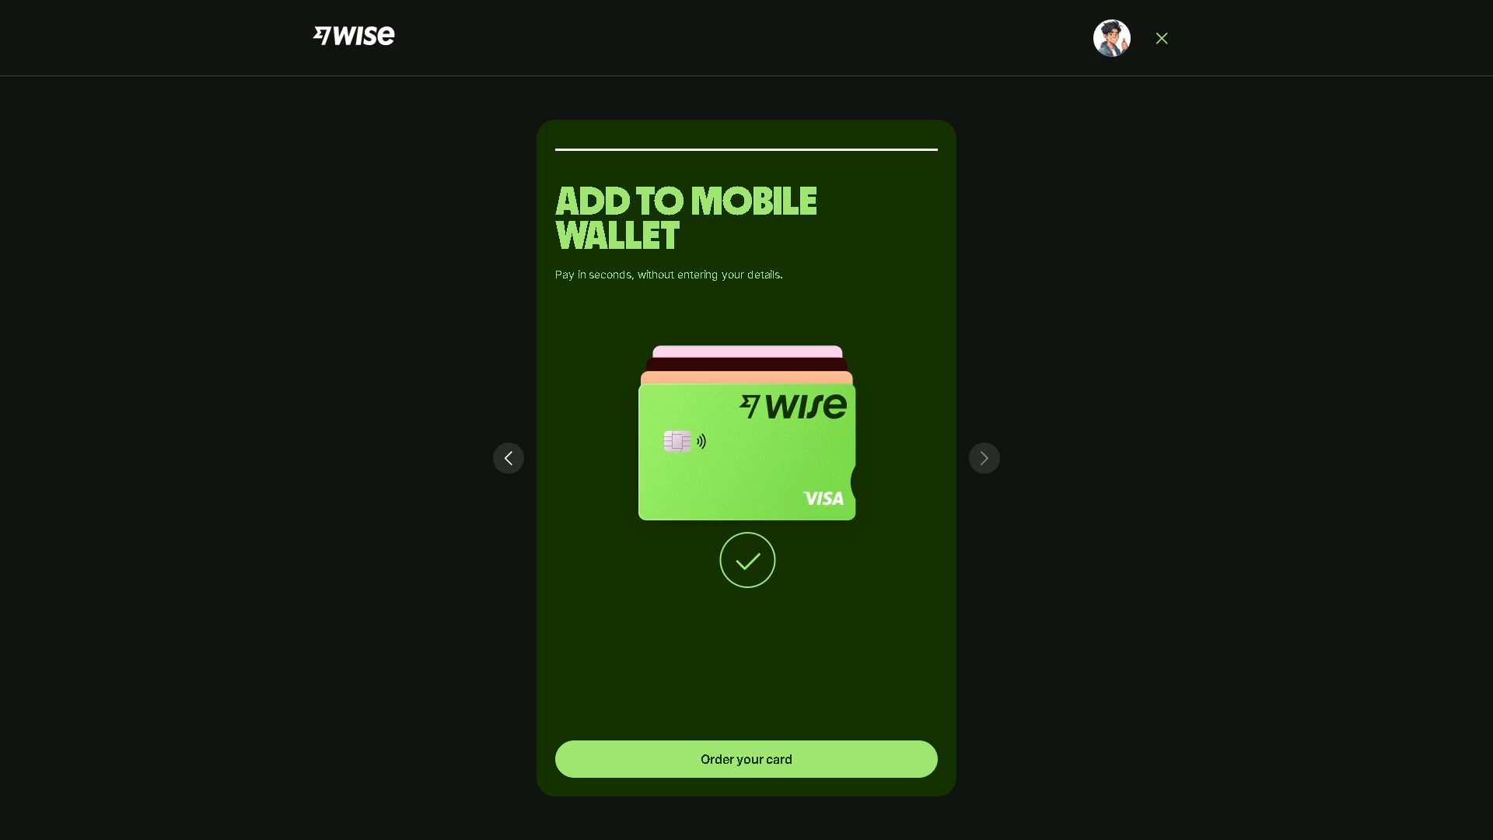
{"action": "left_click", "coordinate": [1161, 37]}
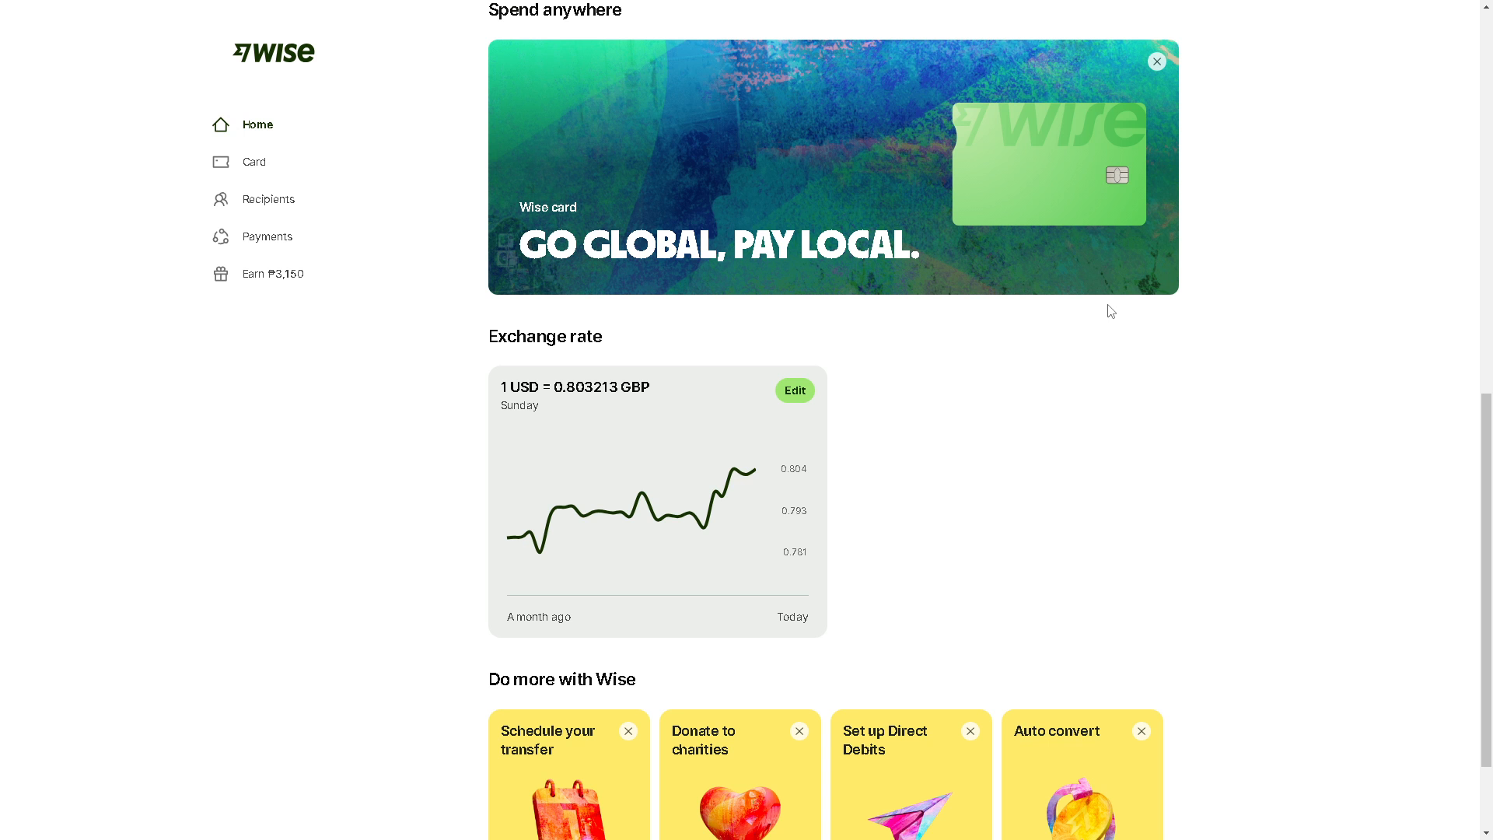
{"action": "mouse_move", "coordinate": [1156, 179]}
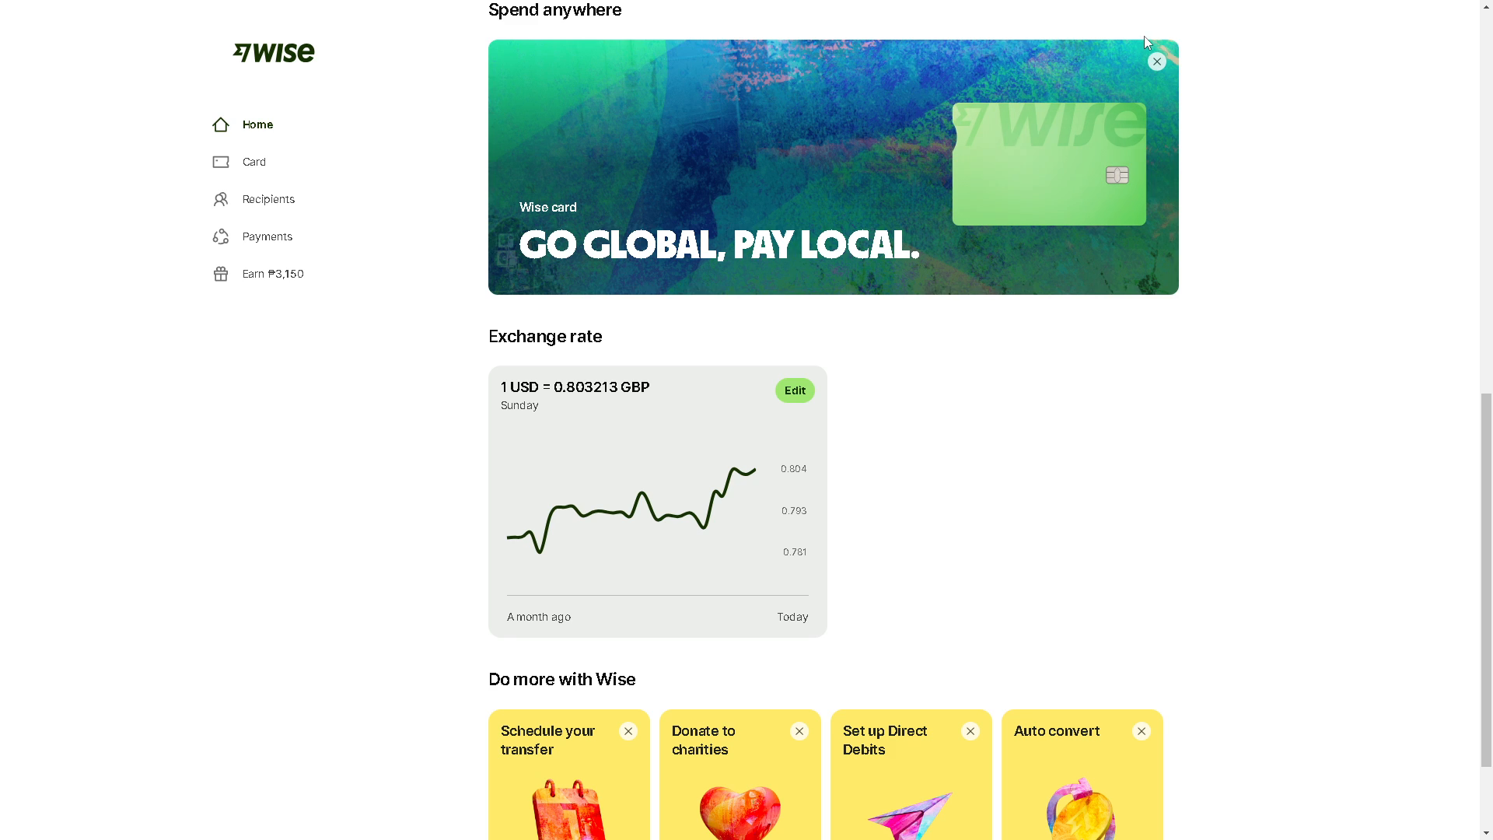
{"action": "mouse_move", "coordinate": [1050, 161]}
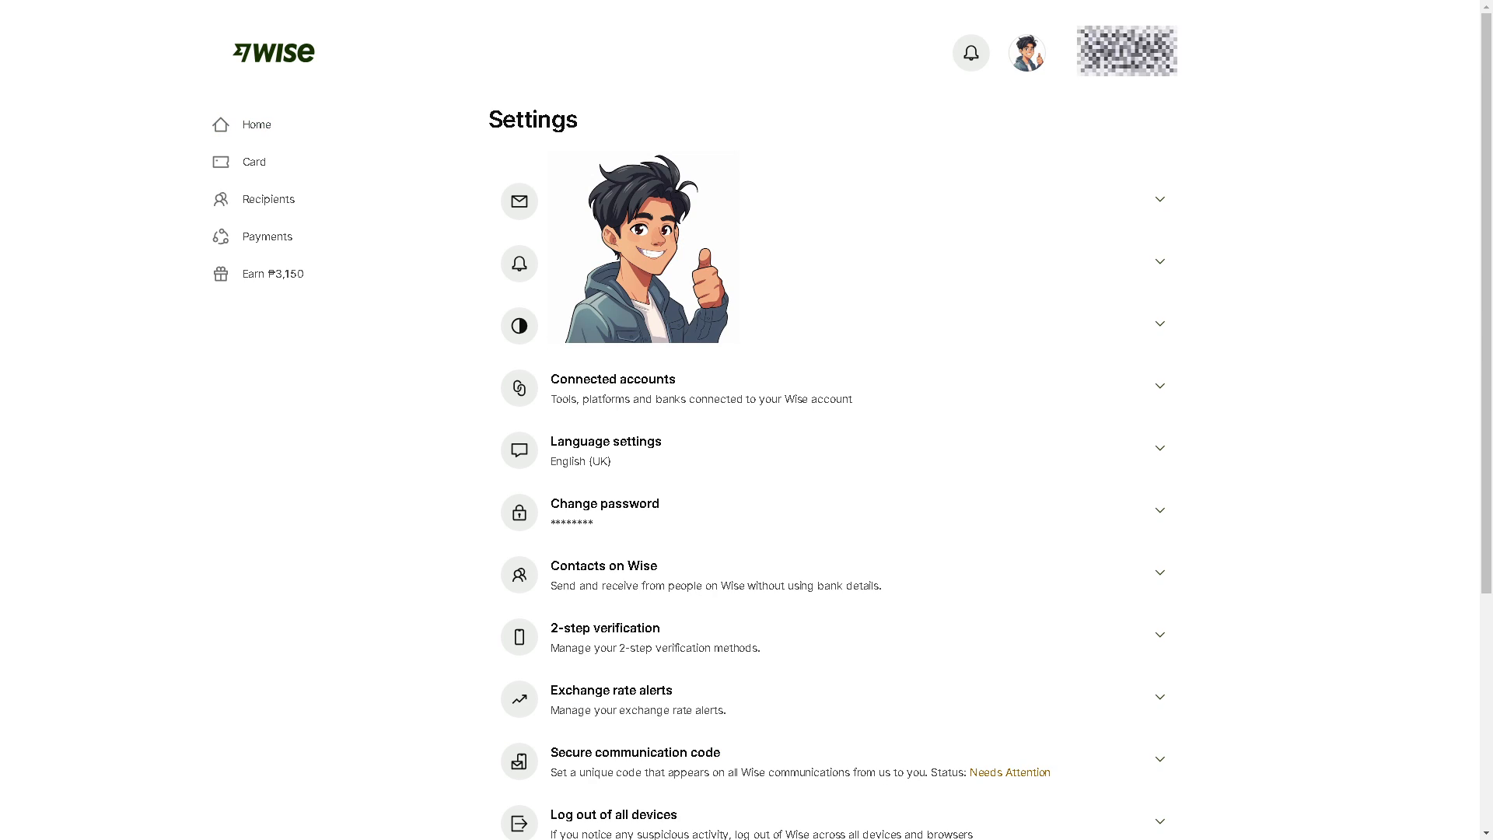
{"action": "mouse_move", "coordinate": [622, 574]}
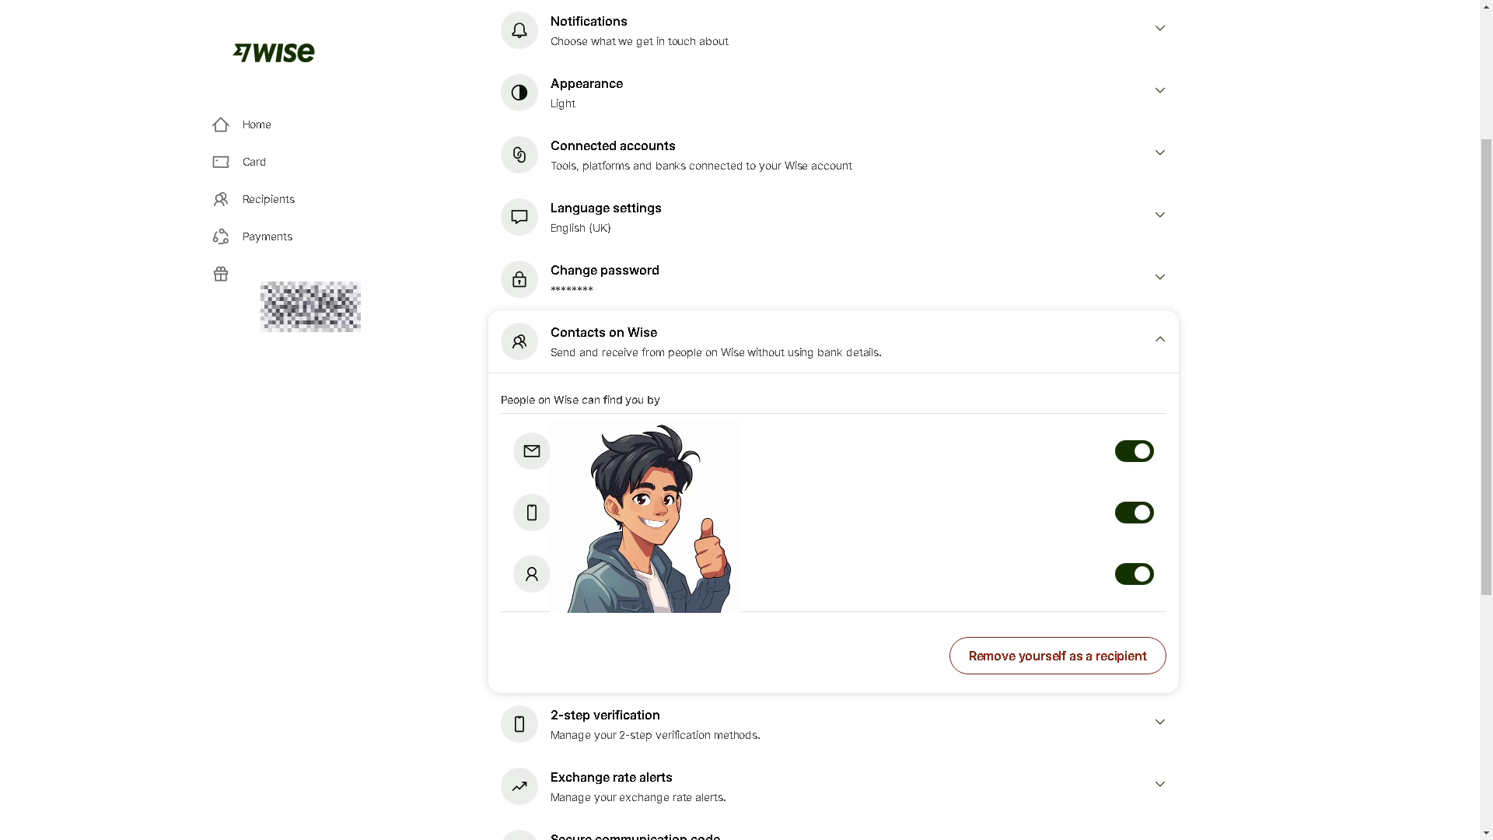
{"action": "mouse_move", "coordinate": [738, 286]}
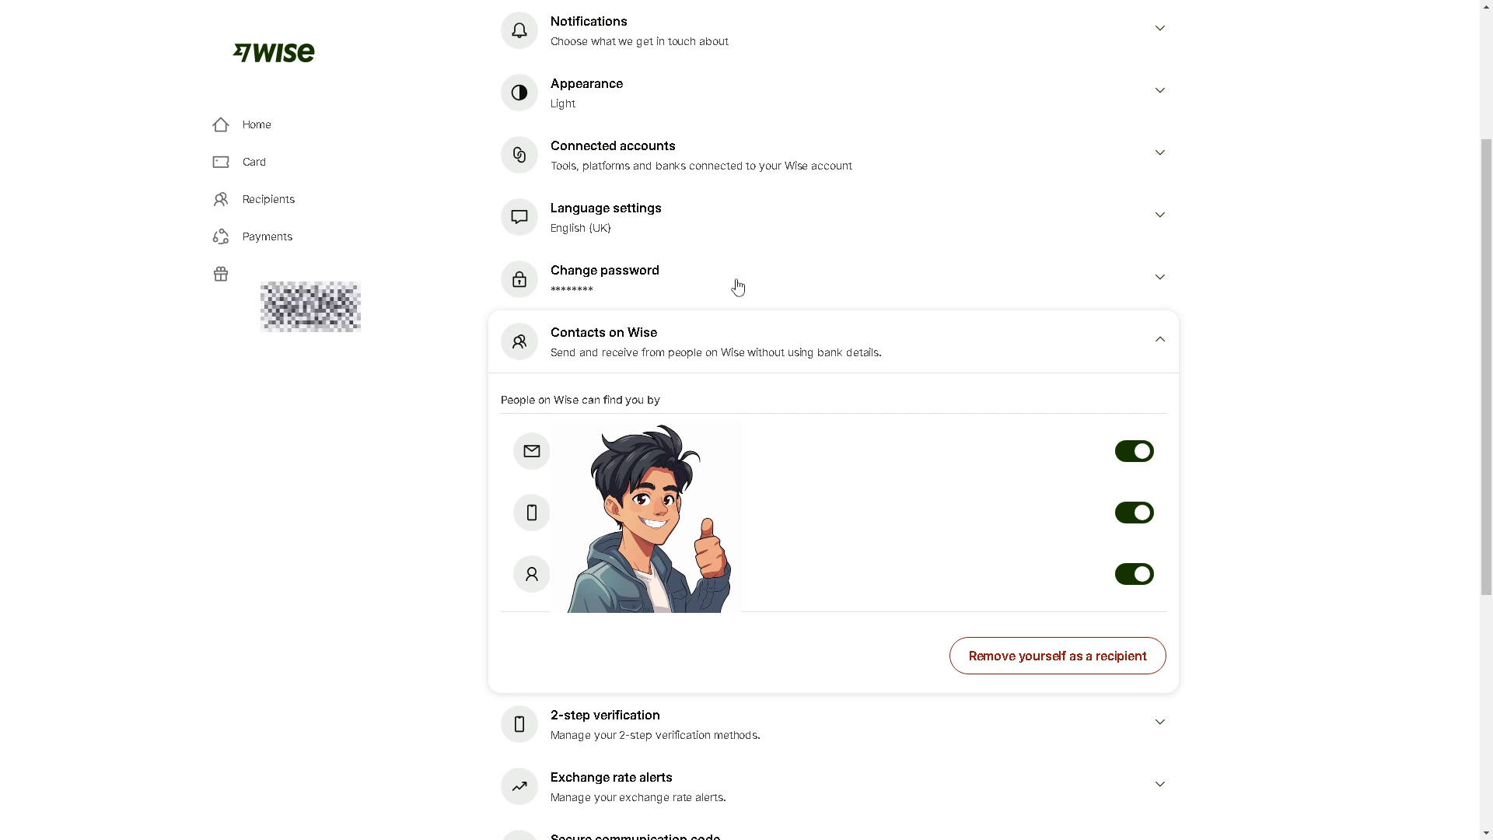
{"action": "mouse_move", "coordinate": [593, 418]}
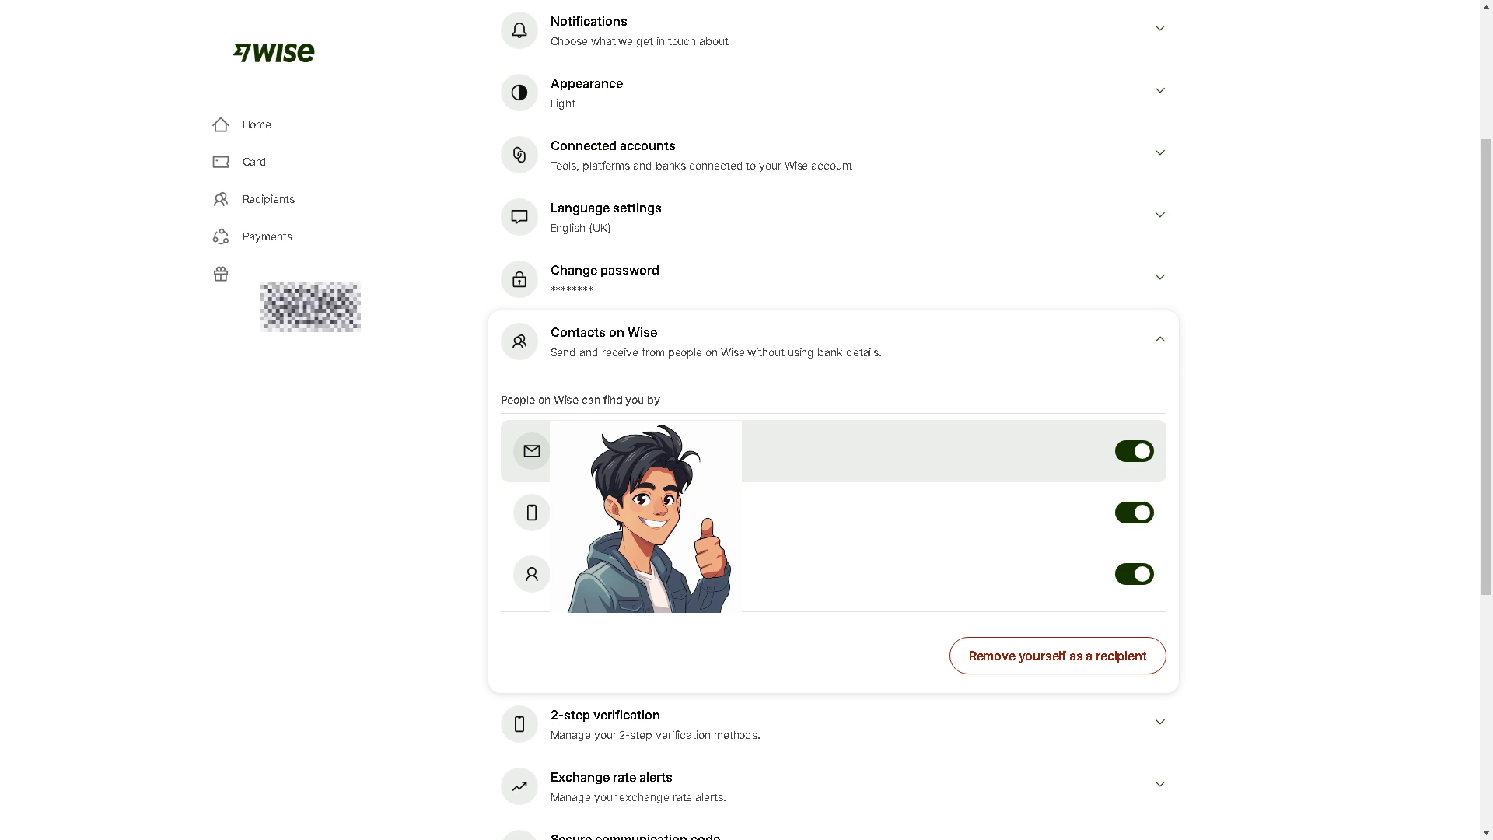
{"action": "mouse_move", "coordinate": [877, 519]}
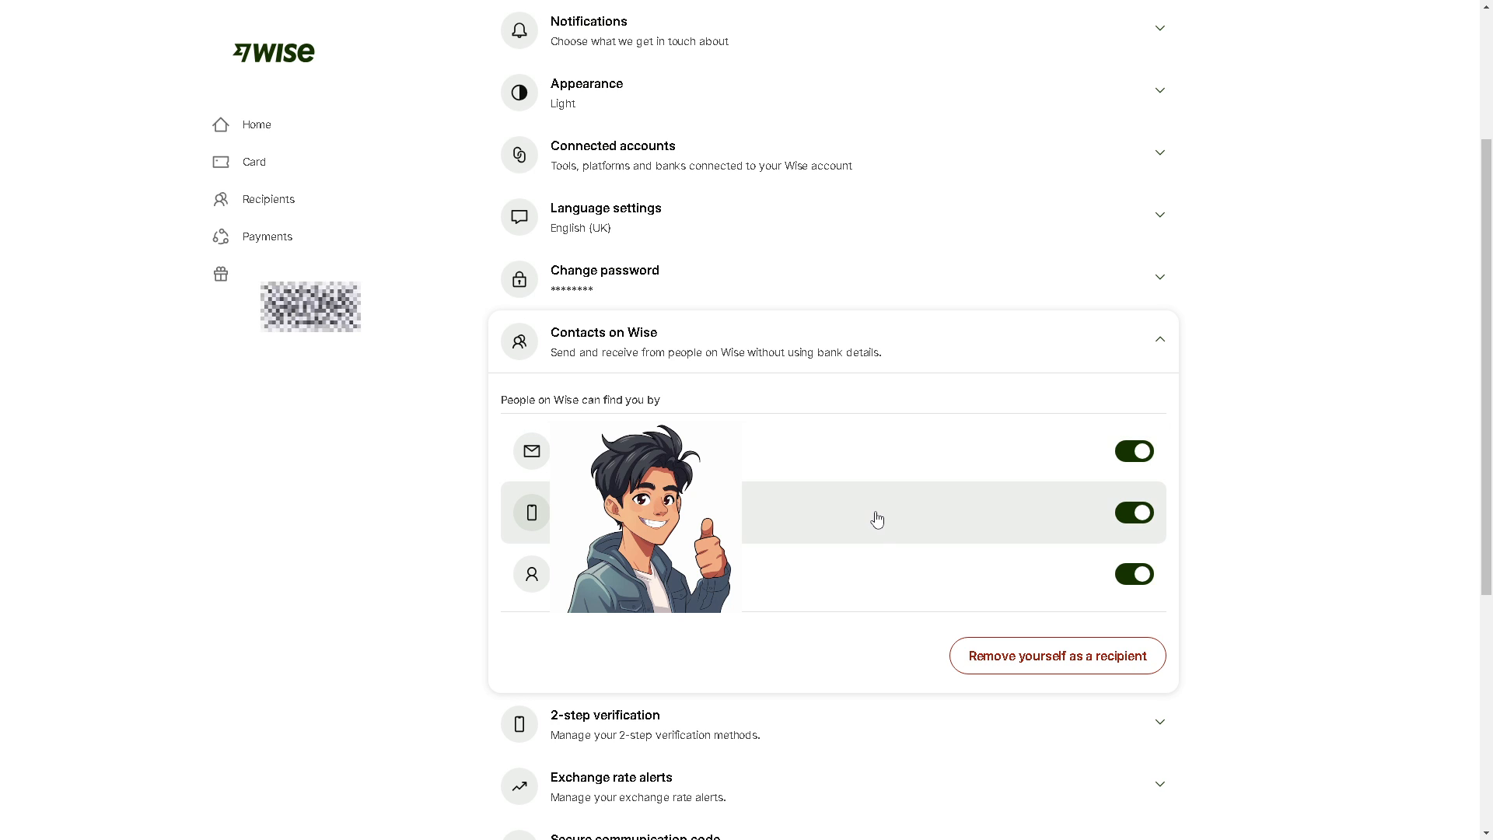
{"action": "mouse_move", "coordinate": [867, 570]}
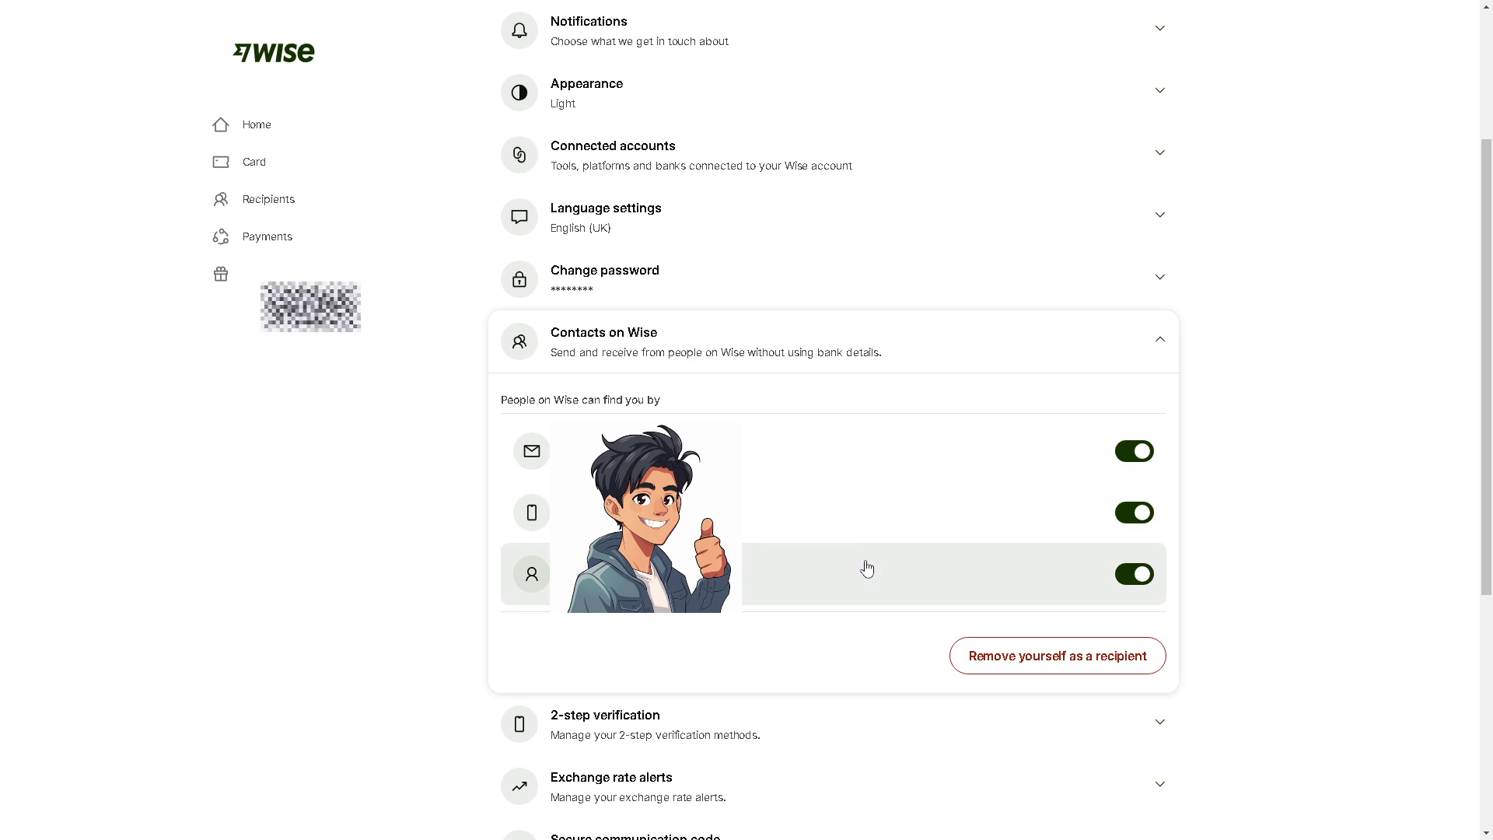
{"action": "mouse_move", "coordinate": [846, 591]}
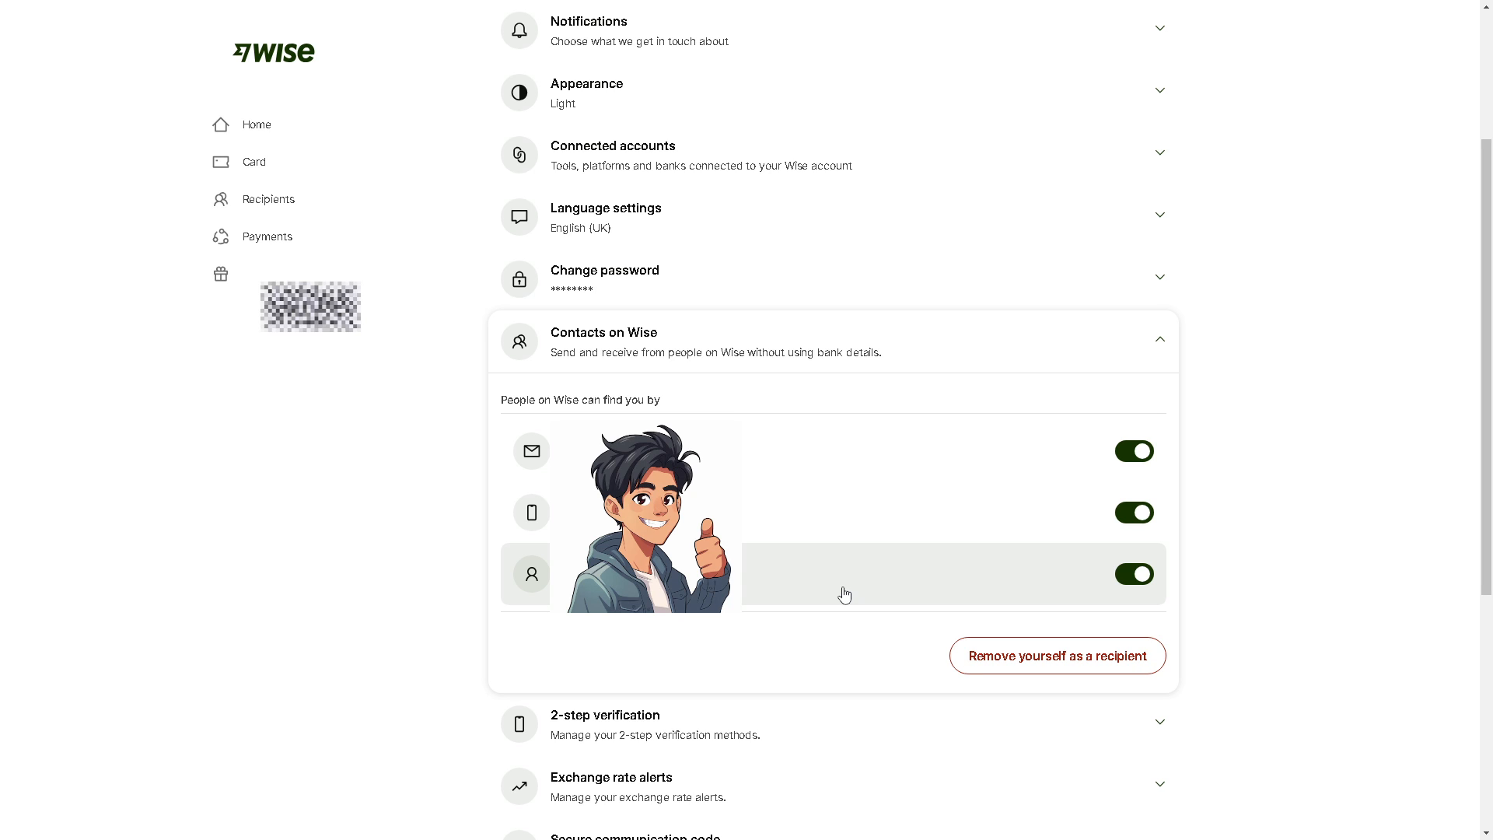
{"action": "mouse_move", "coordinate": [978, 523]}
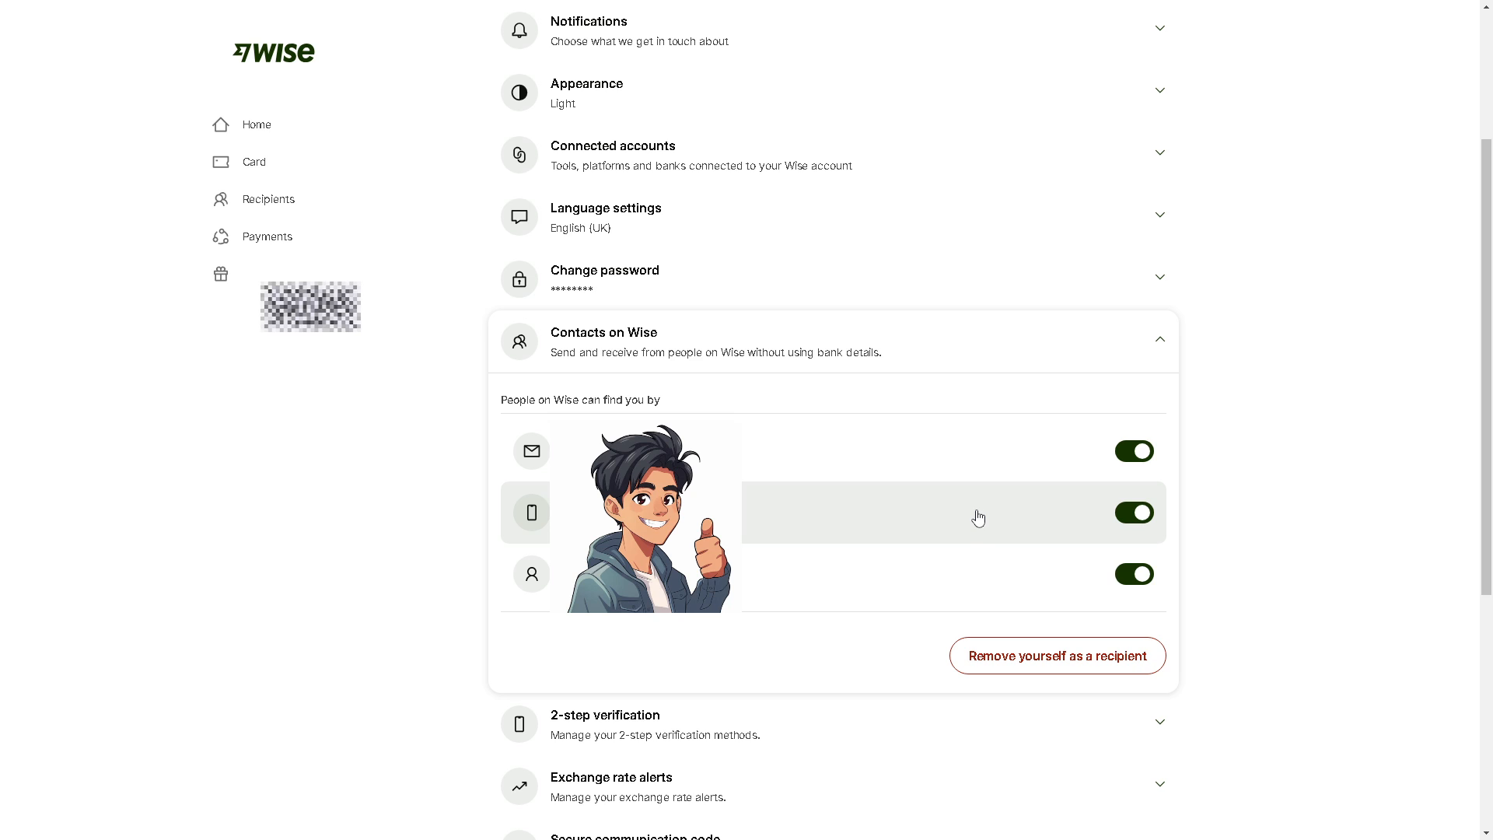
{"action": "mouse_move", "coordinate": [1139, 452]}
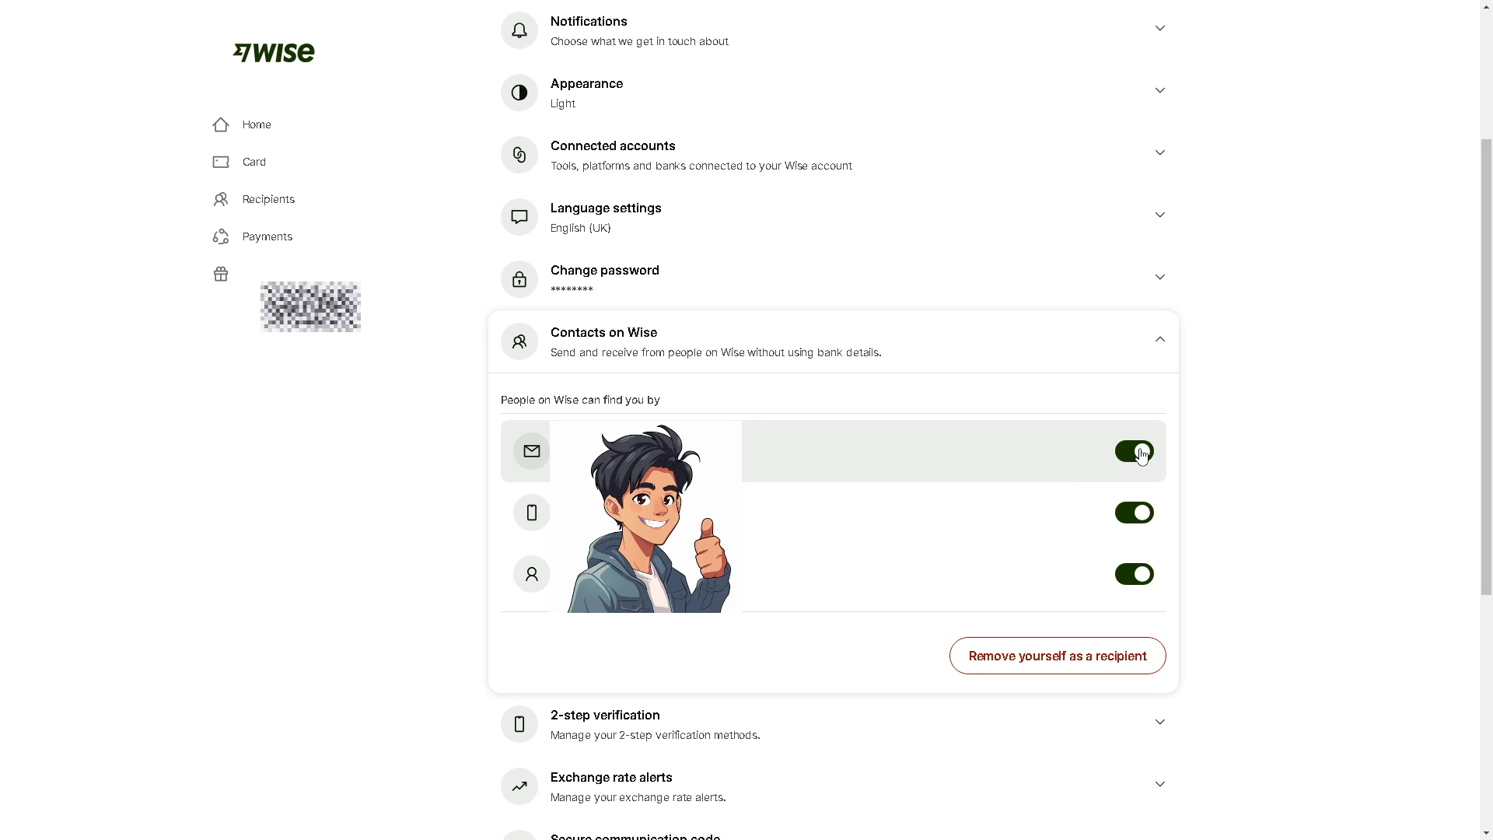
Switch off discoverability by email, phone and Wisetag, then switch the Wisetag option back on.
{"action": "left_click", "coordinate": [1133, 451]}
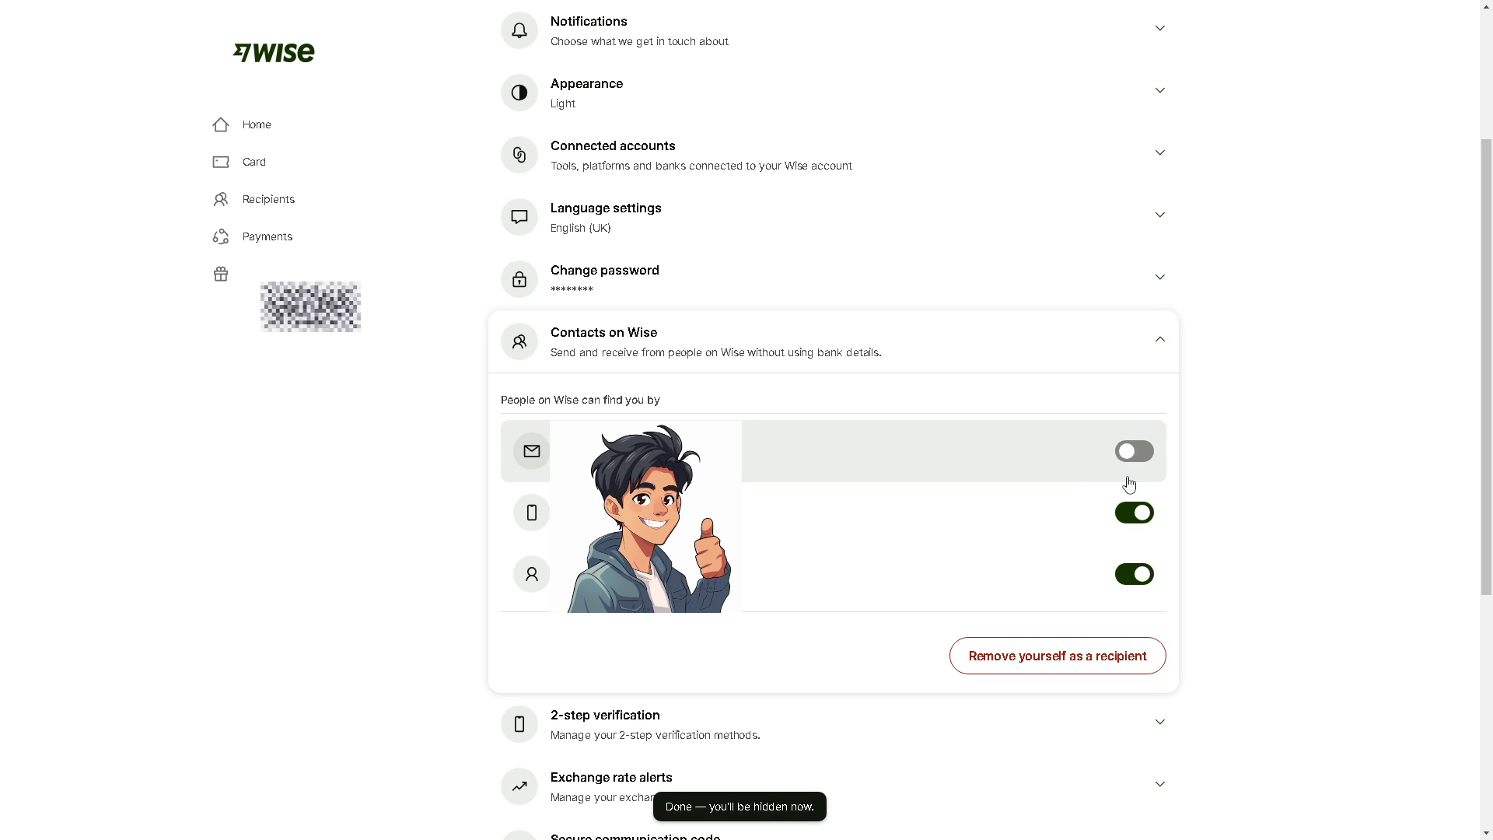
{"action": "left_click", "coordinate": [1134, 512]}
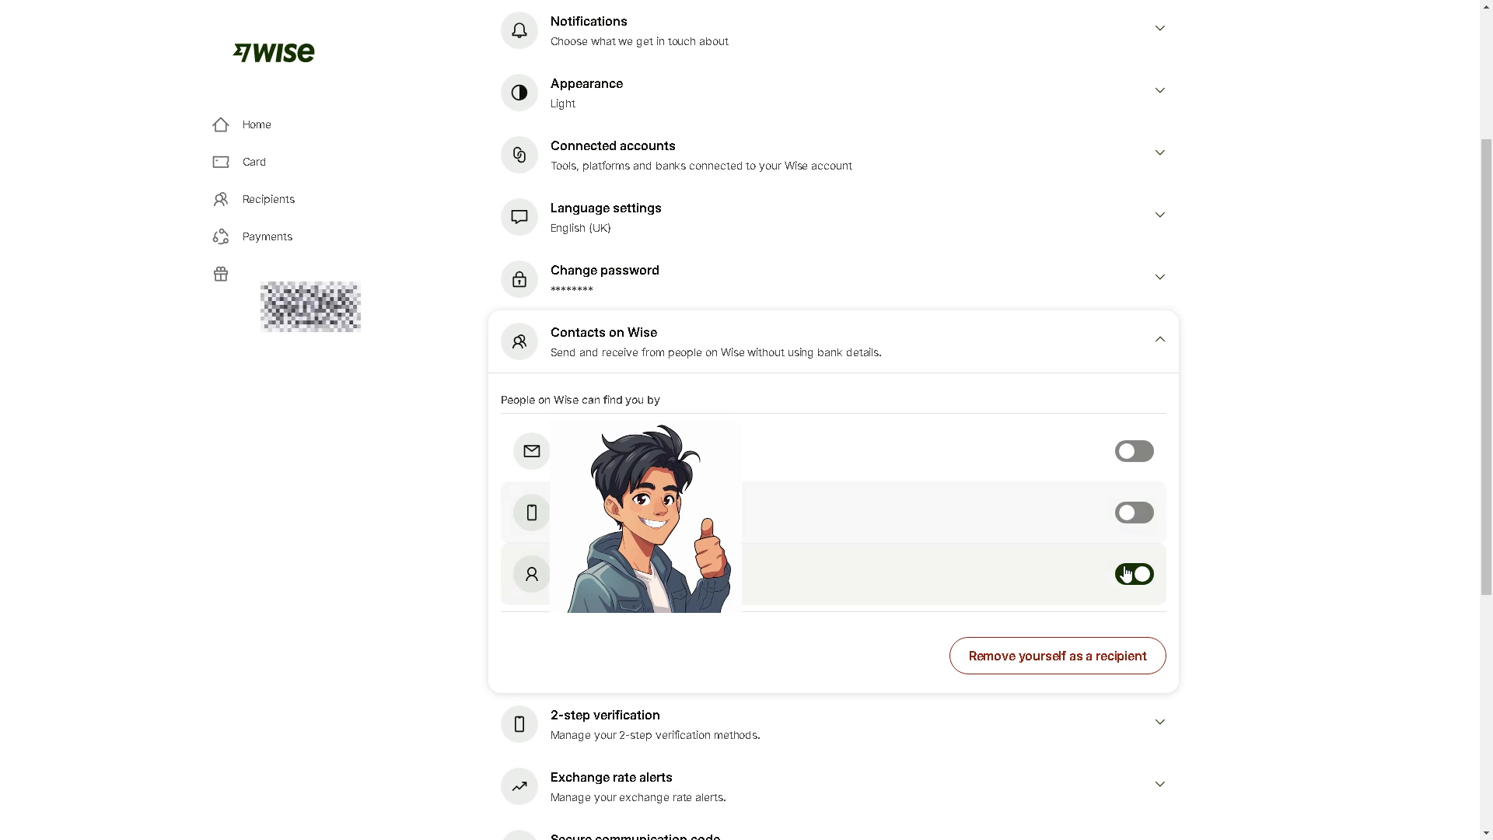
{"action": "left_click", "coordinate": [1134, 574]}
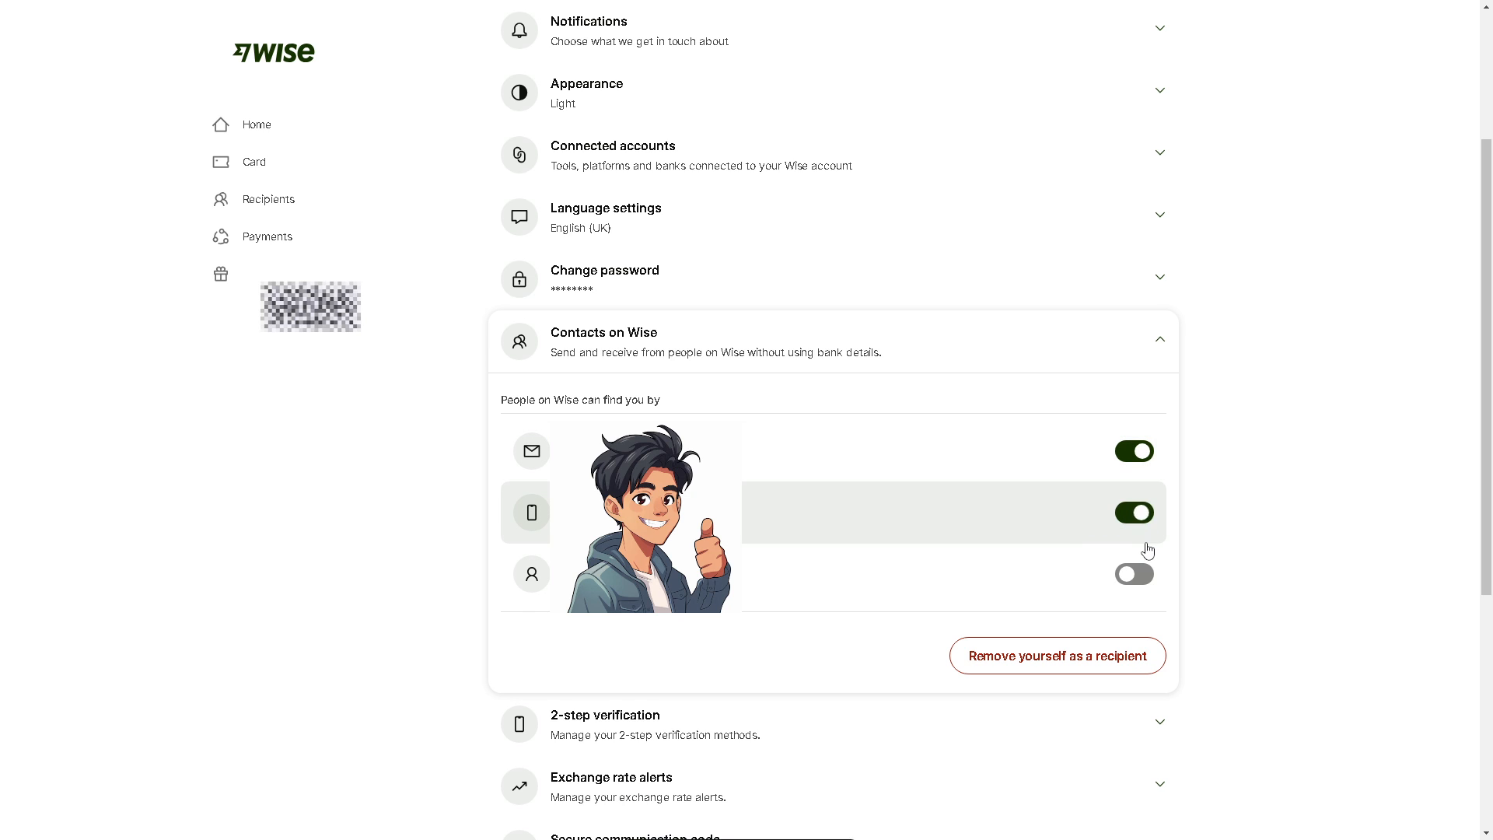
{"action": "left_click", "coordinate": [1134, 574]}
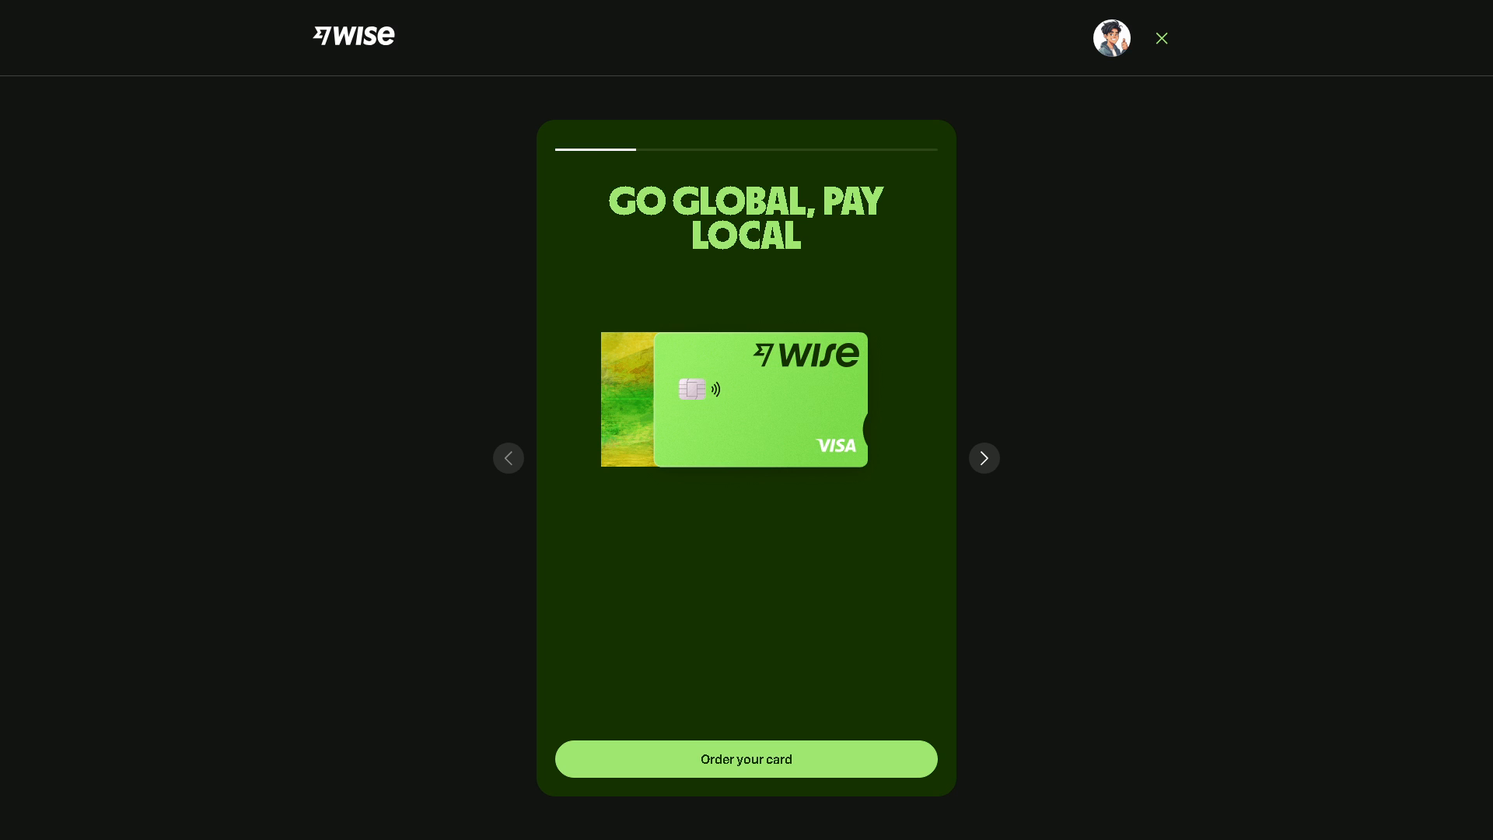
Advance the reopened card introduction from 'Go global, pay local' to the Stay in Control slide.
{"action": "left_click", "coordinate": [983, 458]}
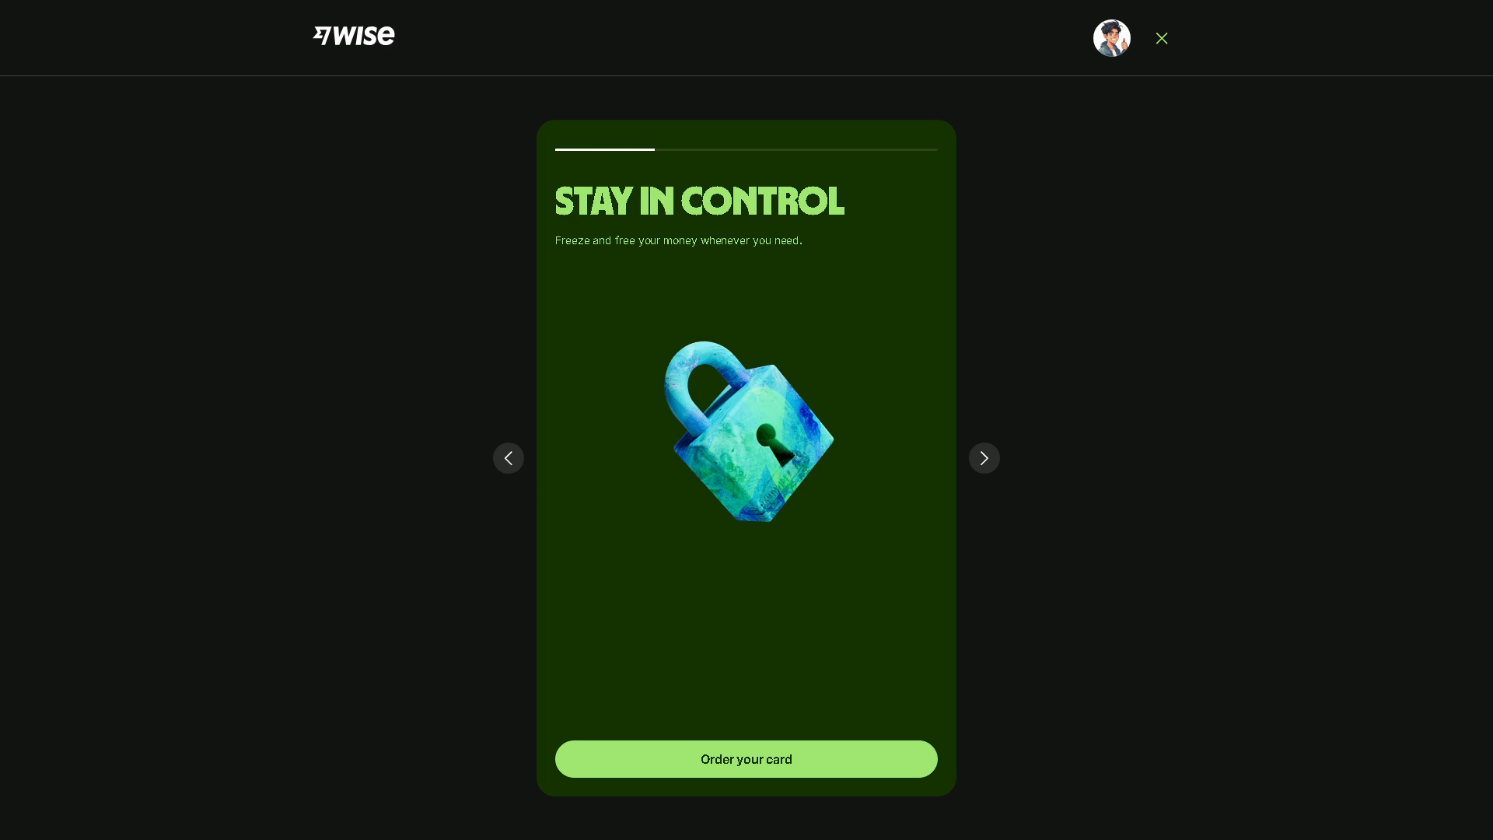